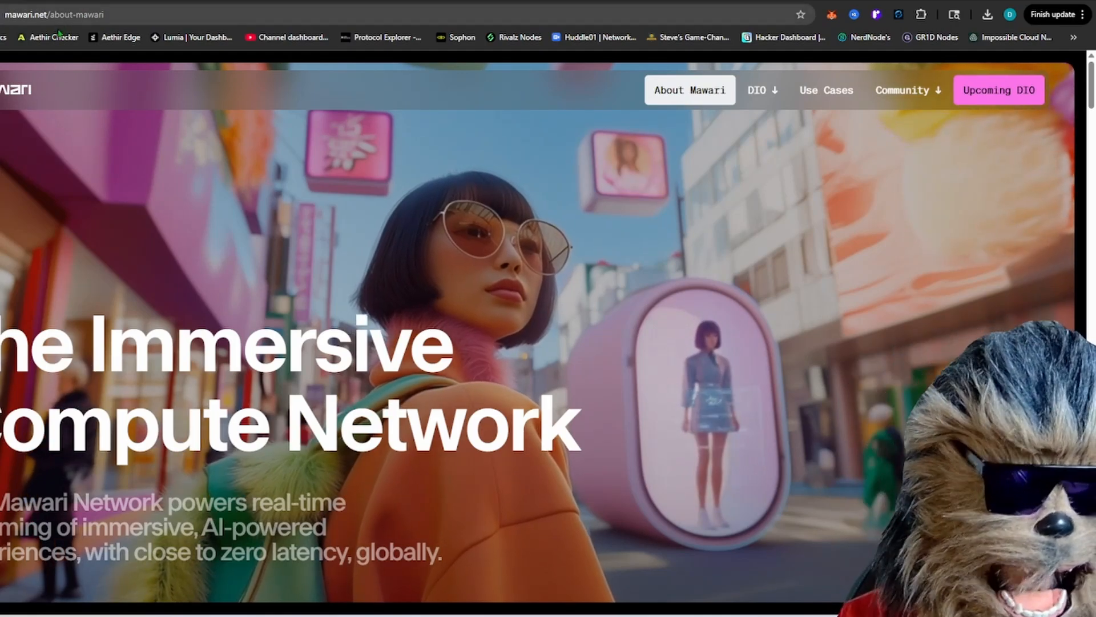
Scroll the About Mawari page to the 99.9% uptime and 50k streamed-hours statistics
scroll("down", 3)
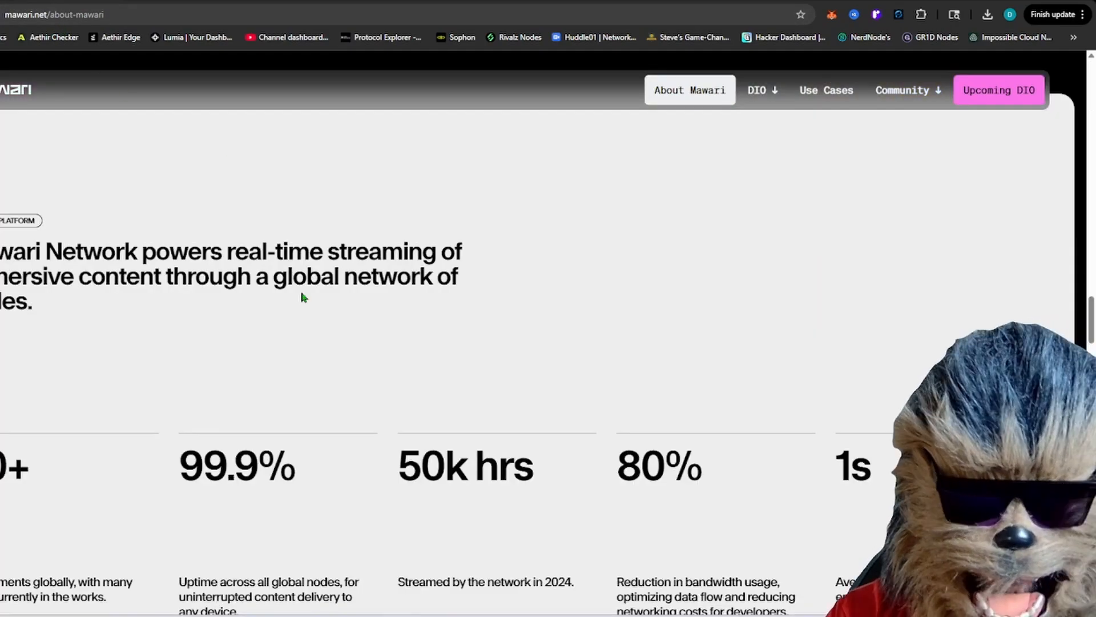
mouse_move(56, 445)
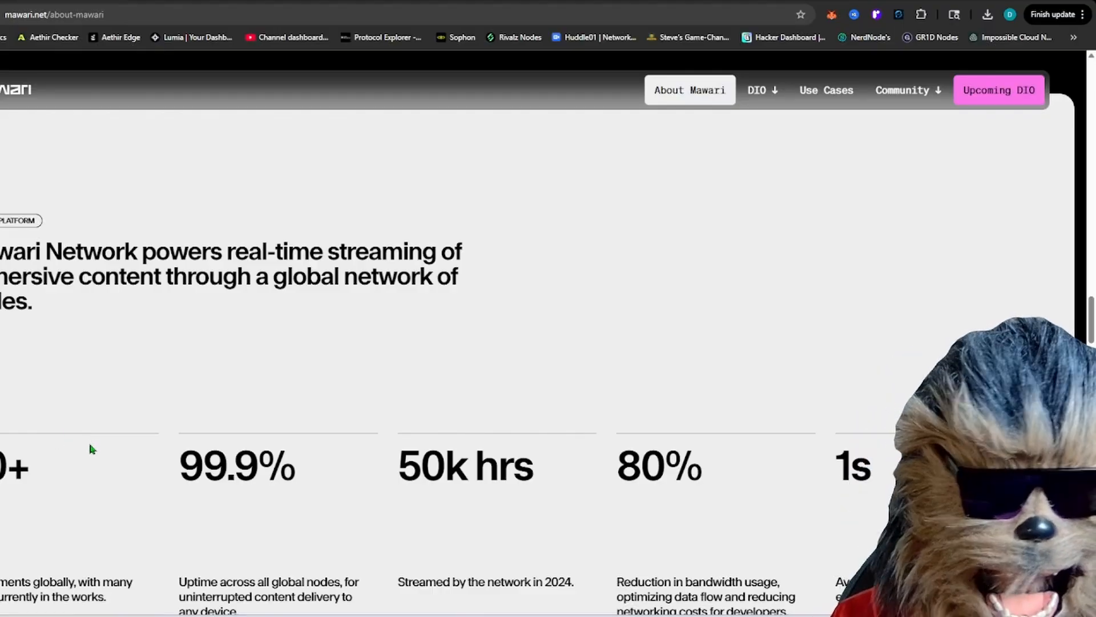
mouse_move(230, 349)
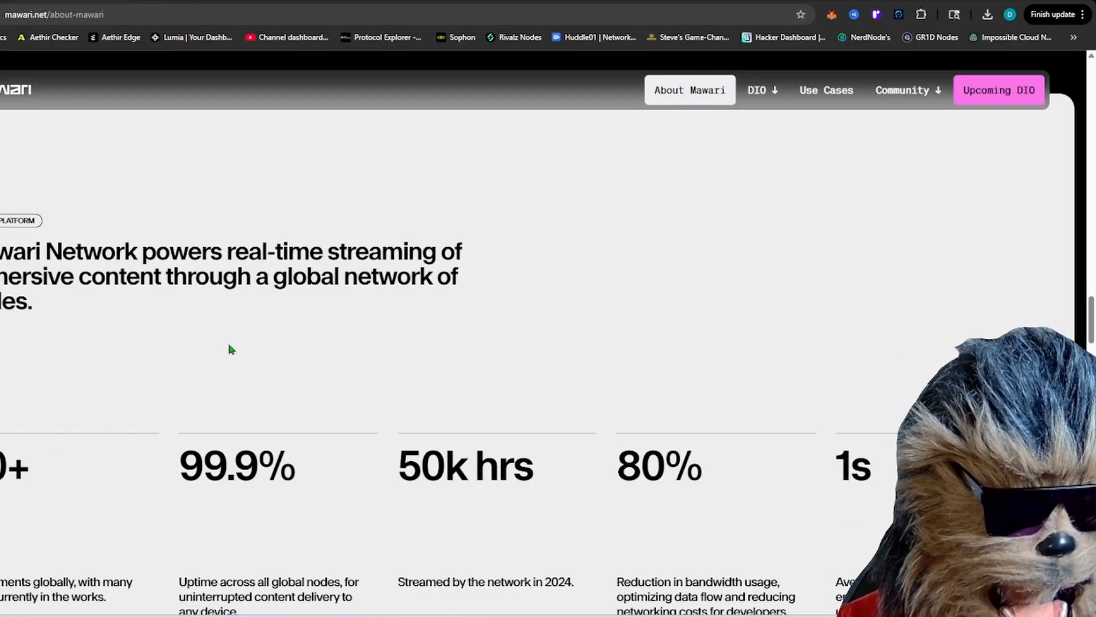
mouse_move(253, 311)
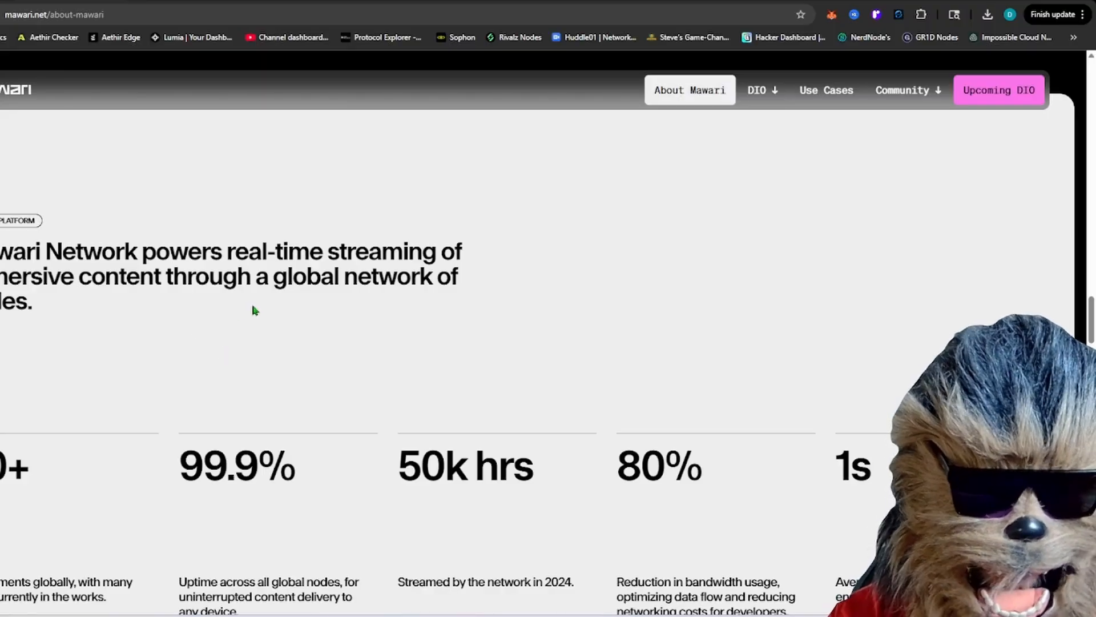
scroll("down", 3)
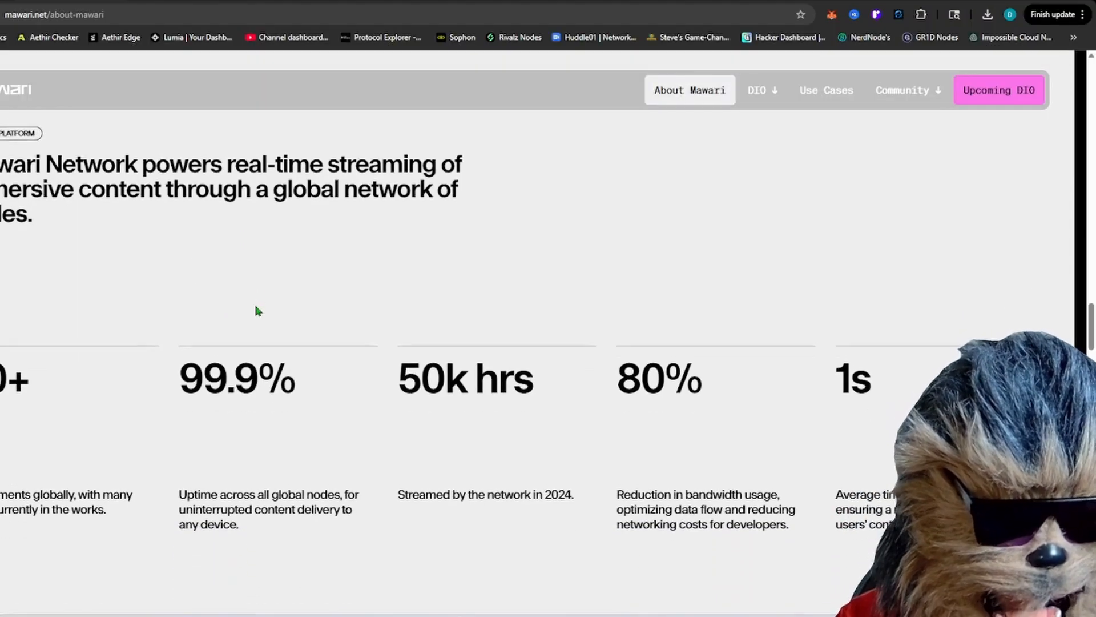
scroll("up", 3)
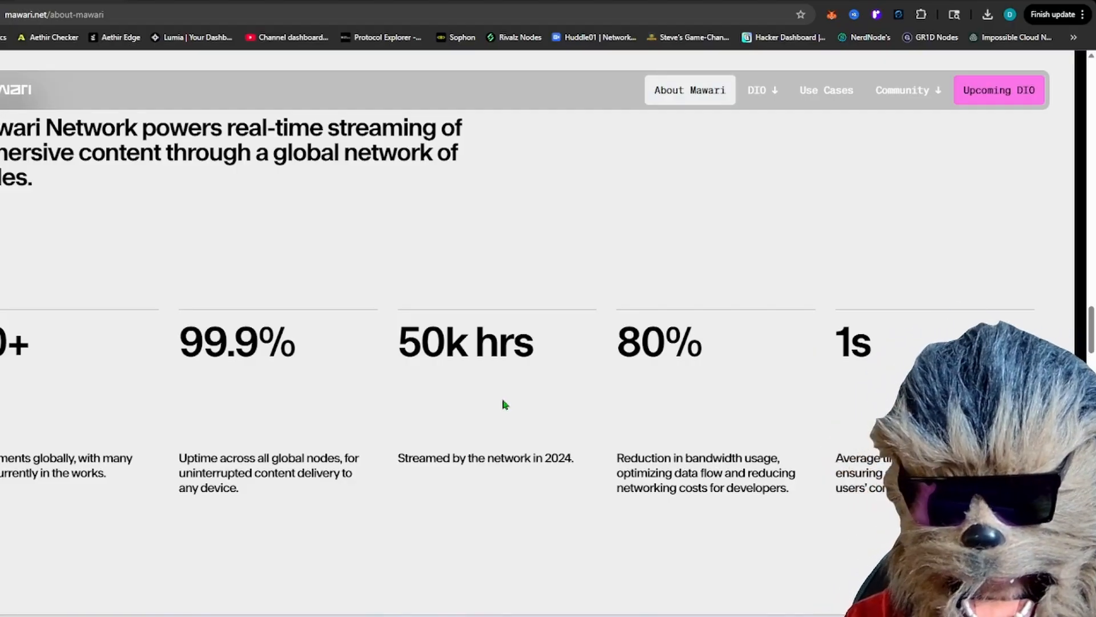
mouse_move(762, 364)
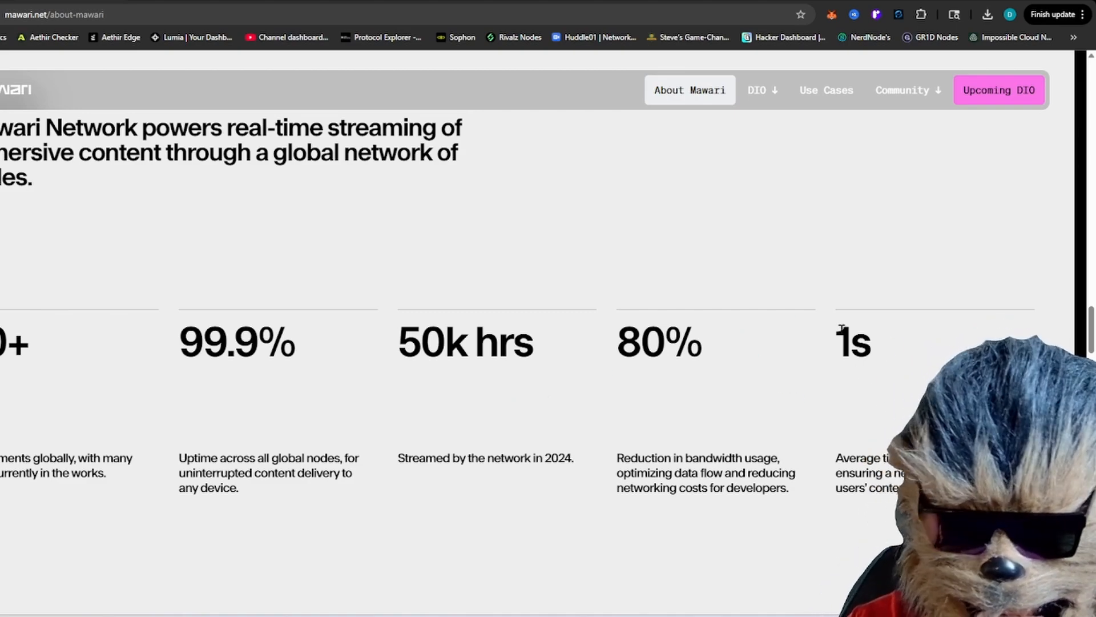
scroll("down", 3)
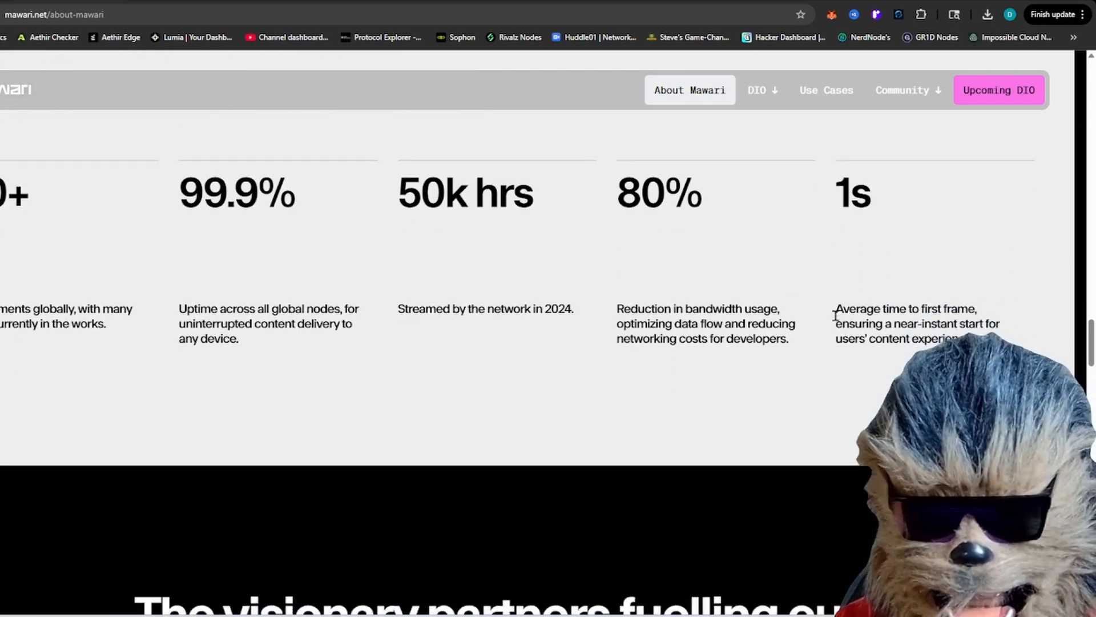
Review the Netflix, SEGA, KDDI and Samsung Next logos, then open Samsung Next's investment post
scroll("down", 3)
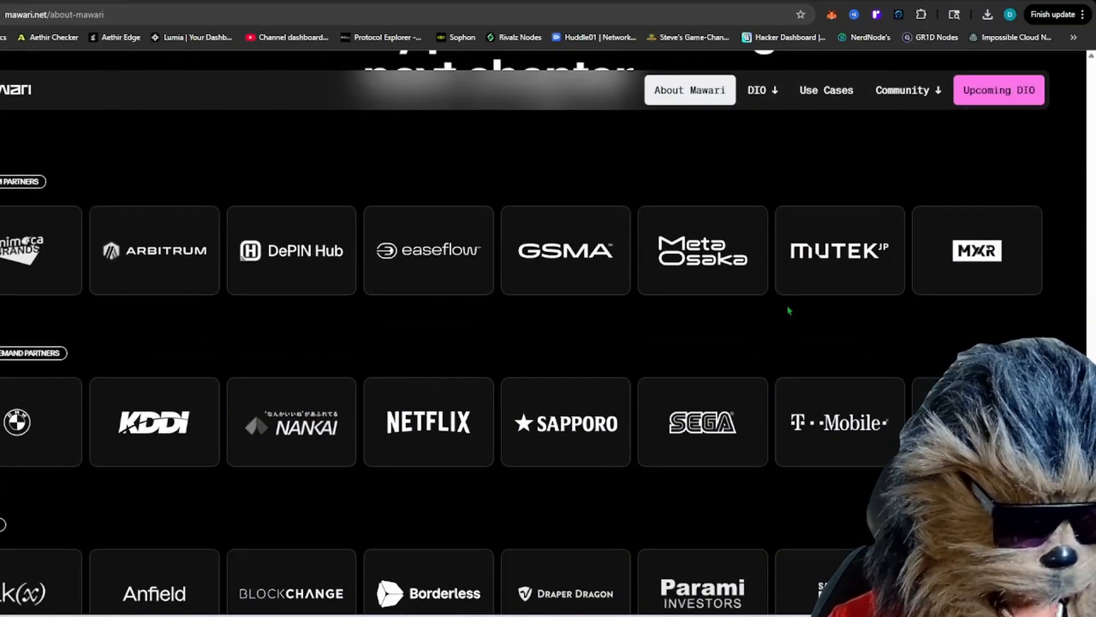
scroll("down", 3)
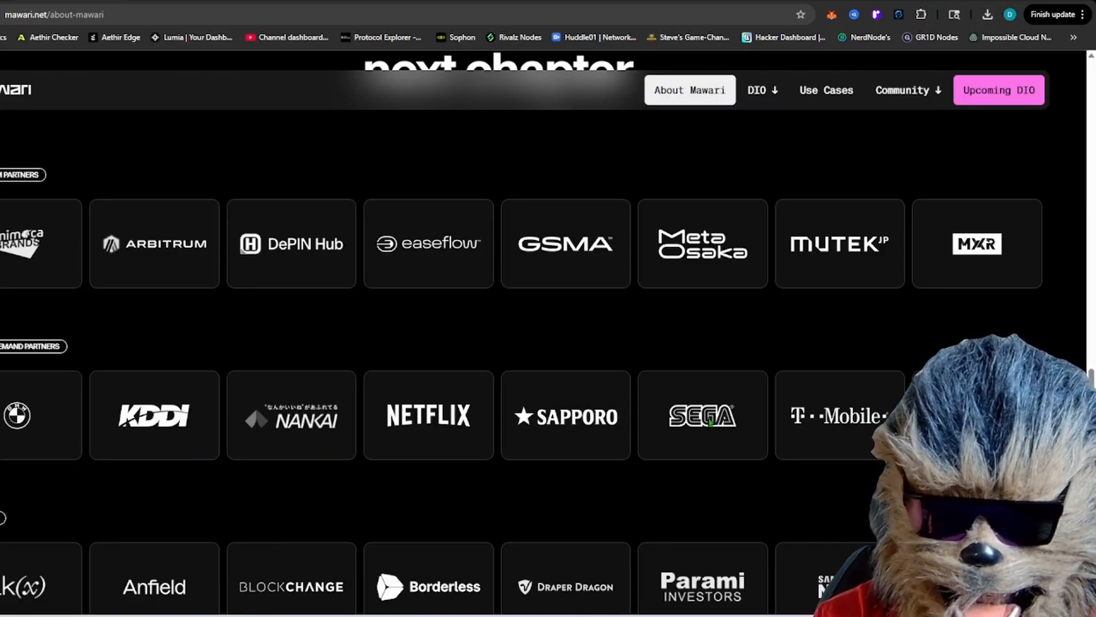
mouse_move(487, 440)
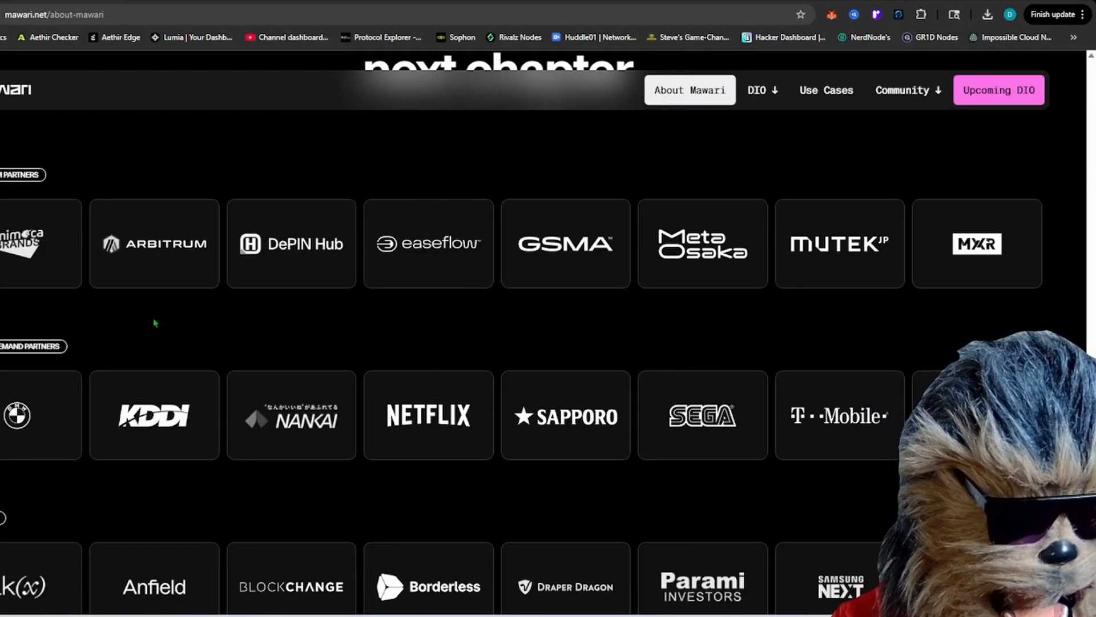
scroll("down", 3)
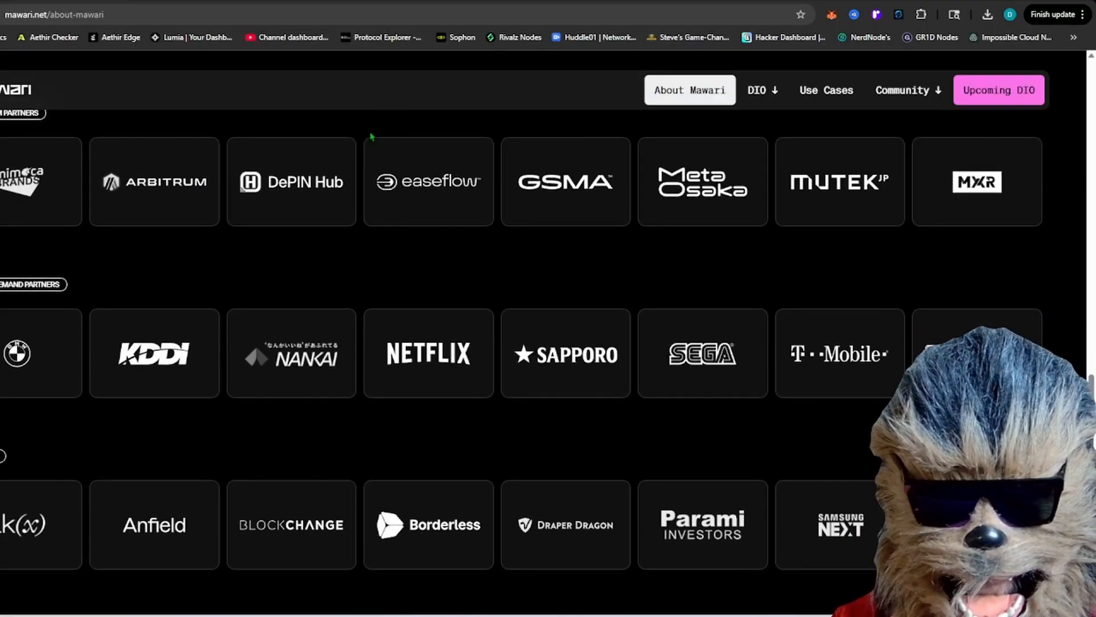
mouse_move(369, 210)
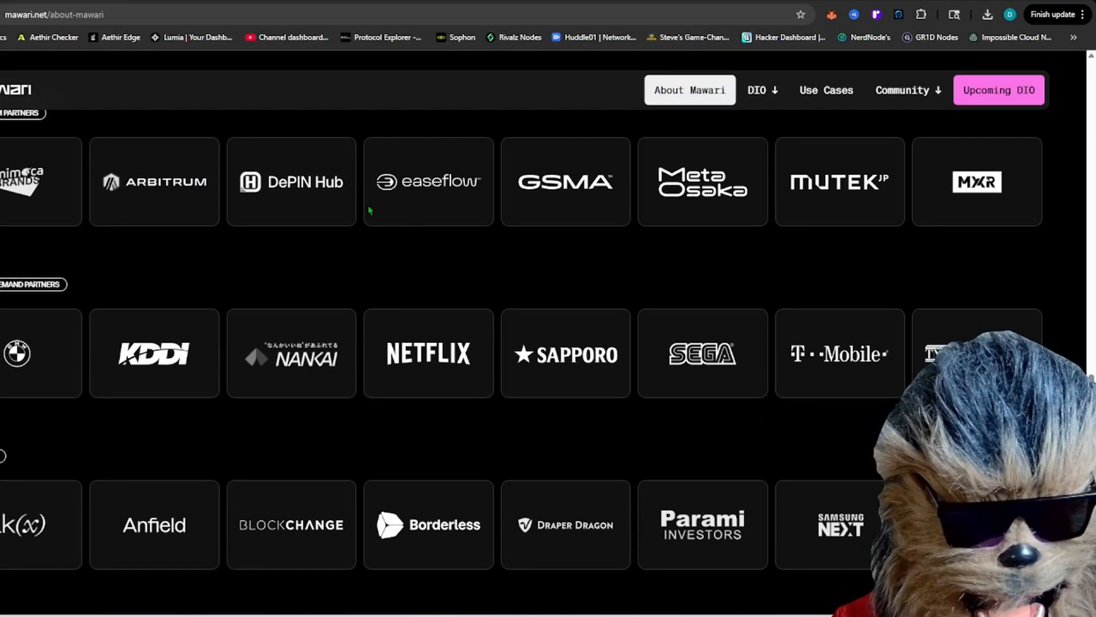
mouse_move(480, 292)
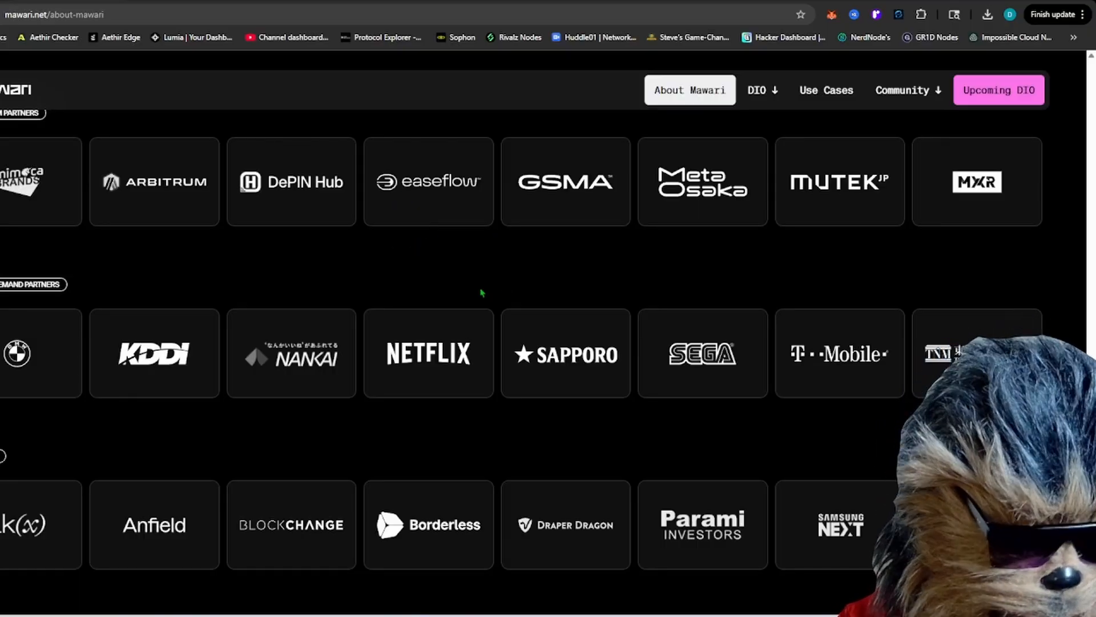
scroll("down", 3)
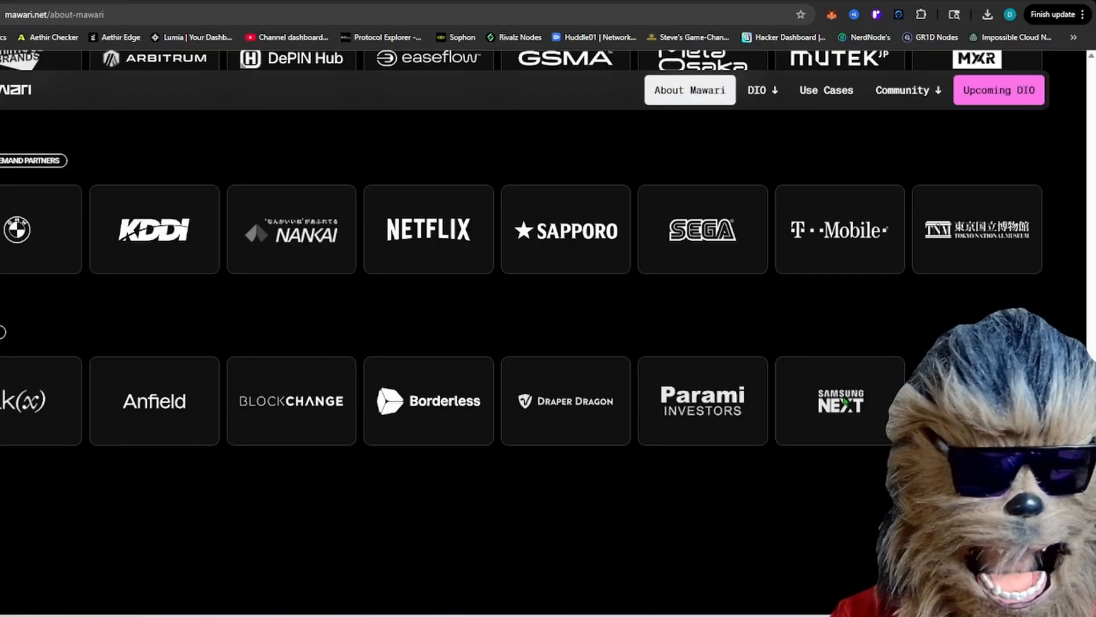
left_click(840, 401)
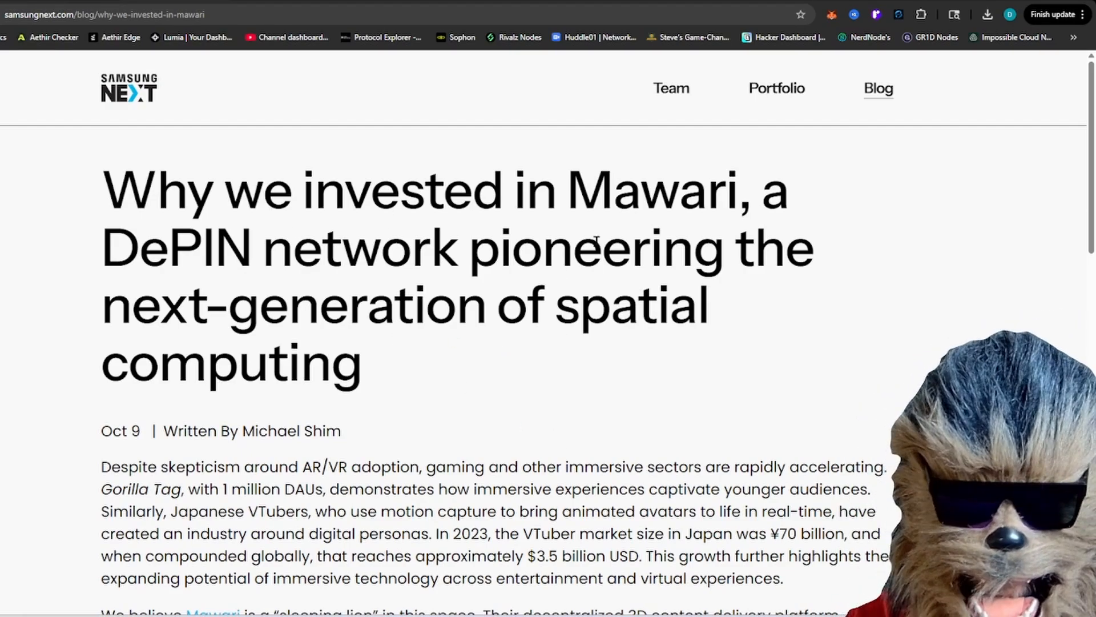
mouse_move(801, 330)
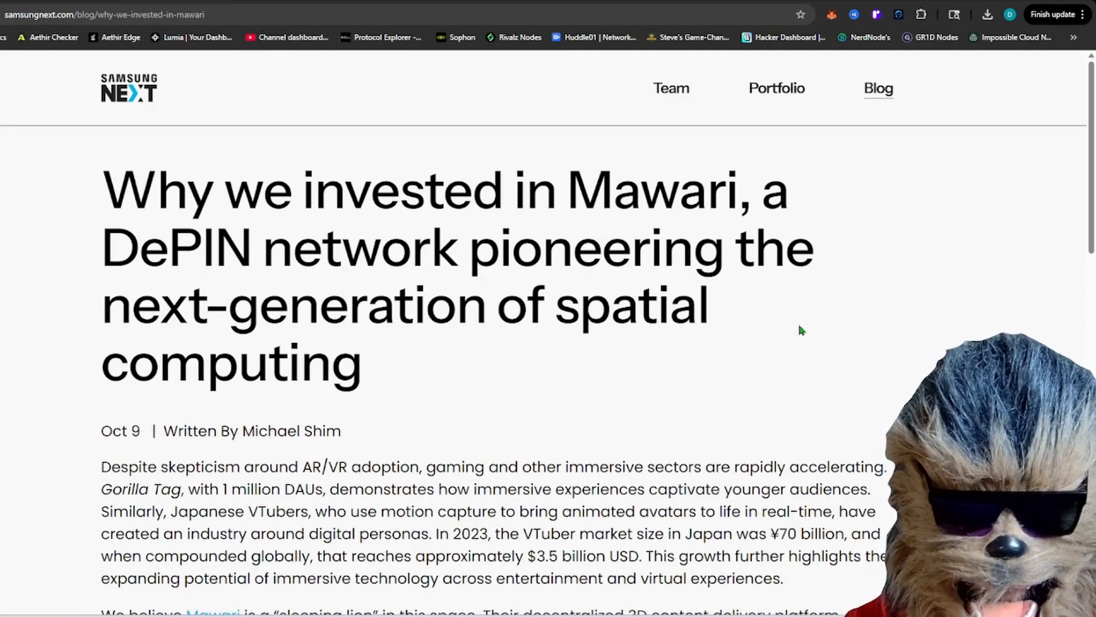
Read through 'Why we invested in Mawari': market figures, split rendering, SDK, and founders
scroll("down", 3)
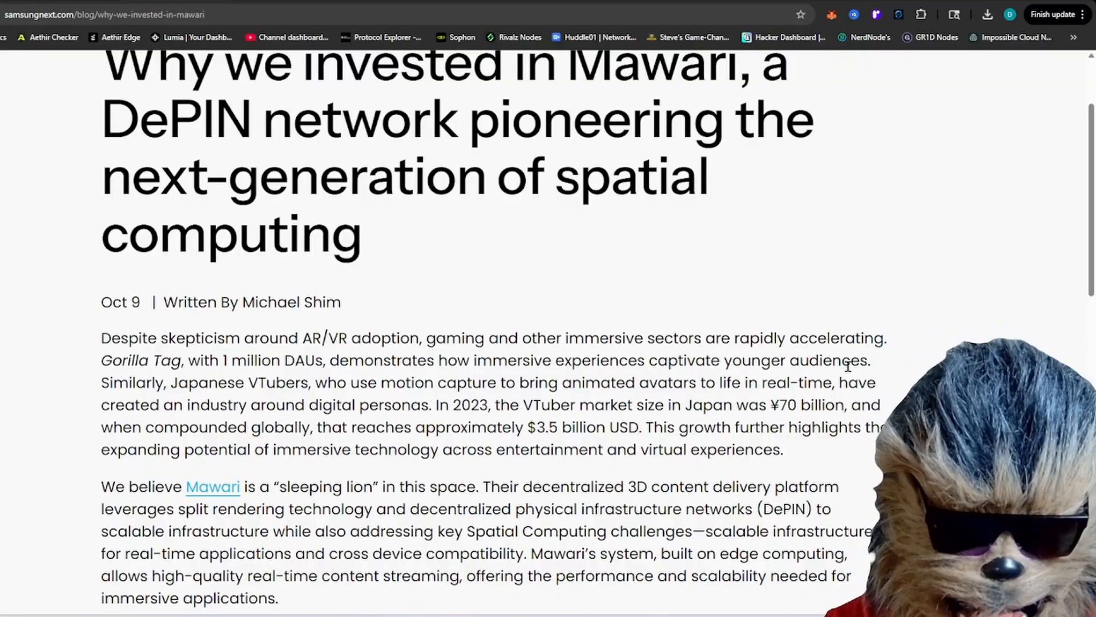
mouse_move(487, 469)
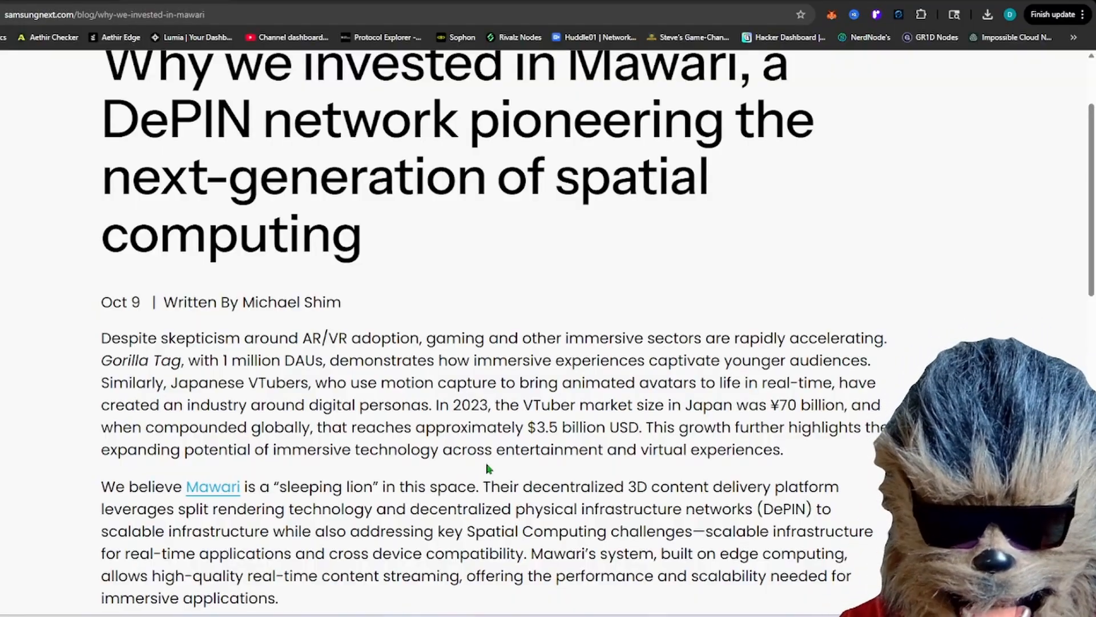
mouse_move(456, 397)
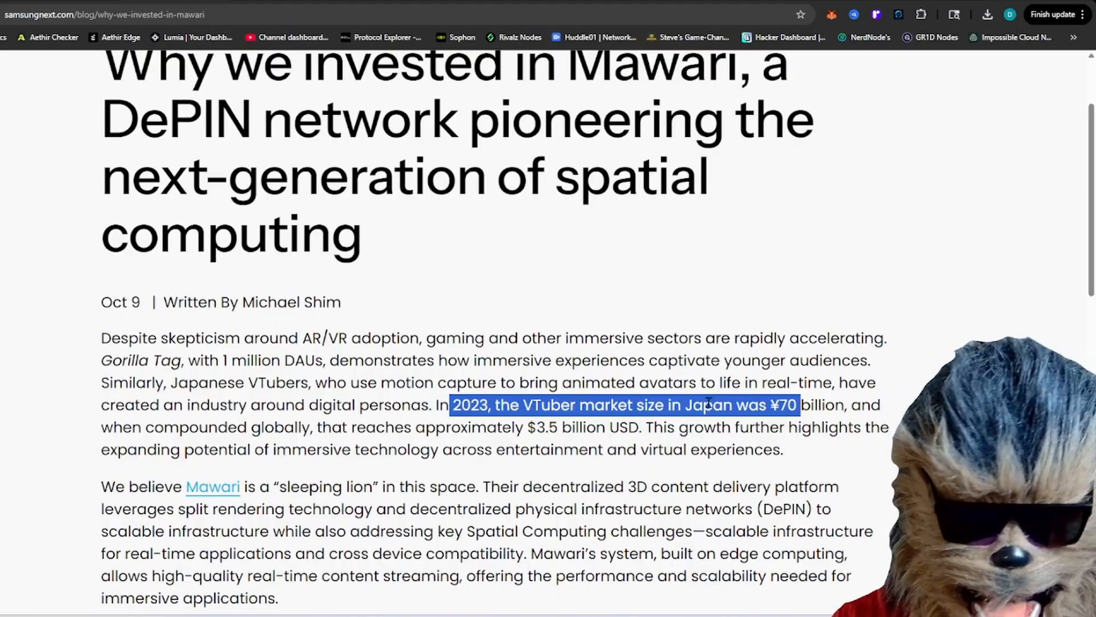
scroll("down", 3)
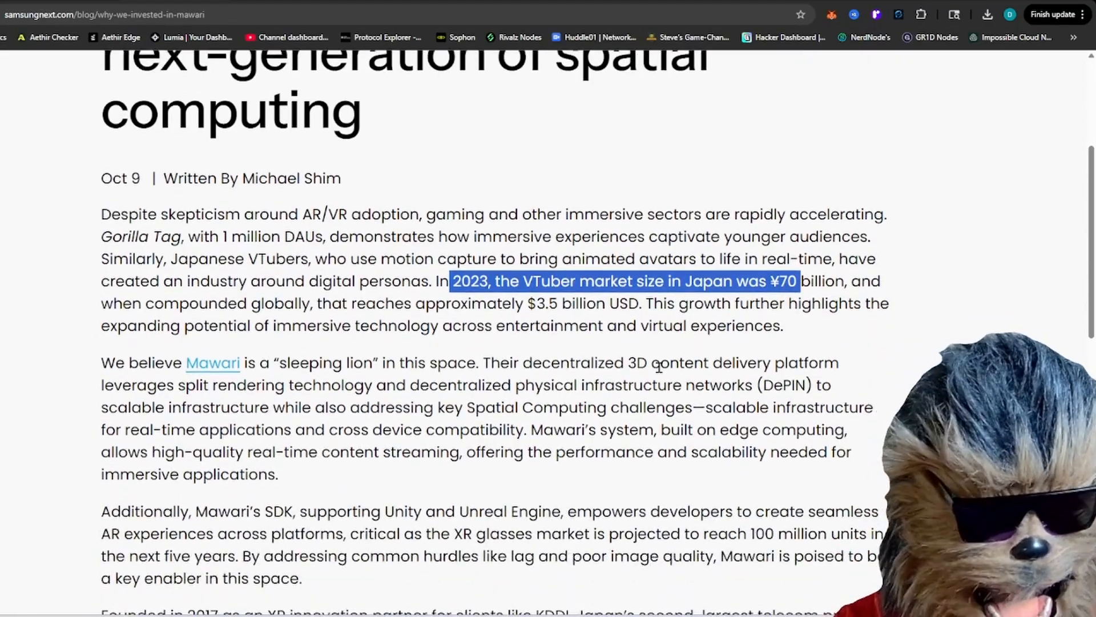
scroll("down", 3)
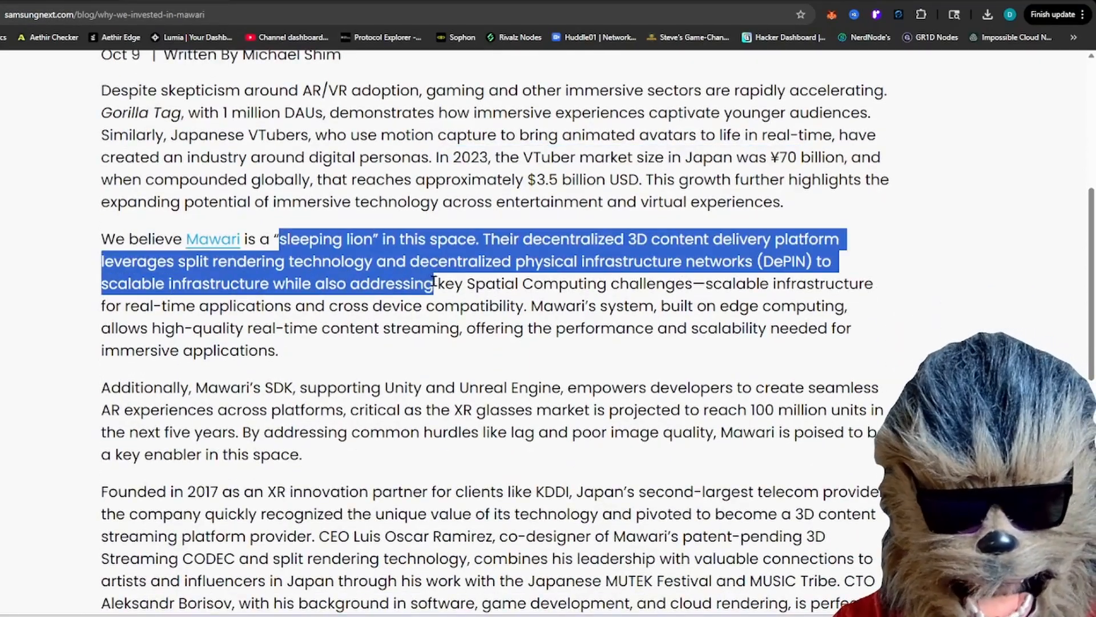
scroll("down", 3)
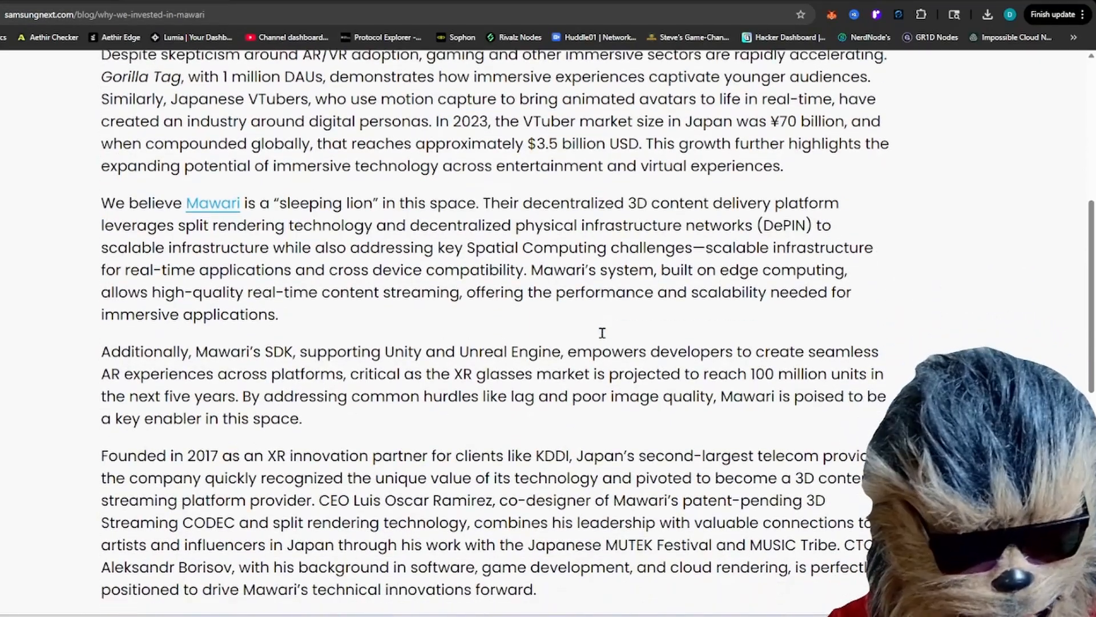
scroll("down", 3)
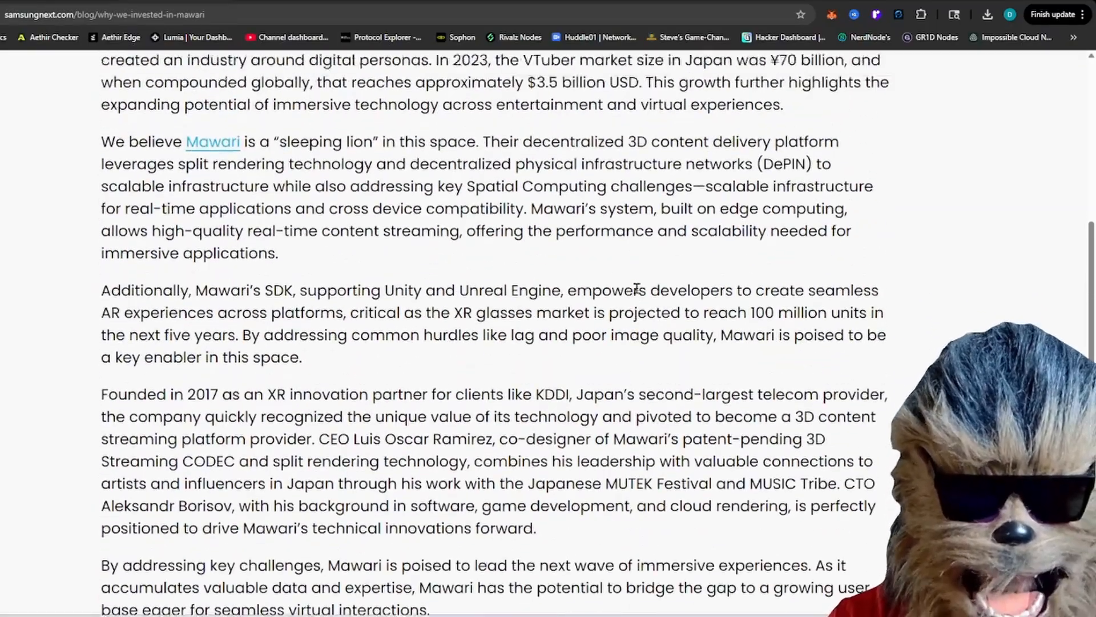
scroll("up", 3)
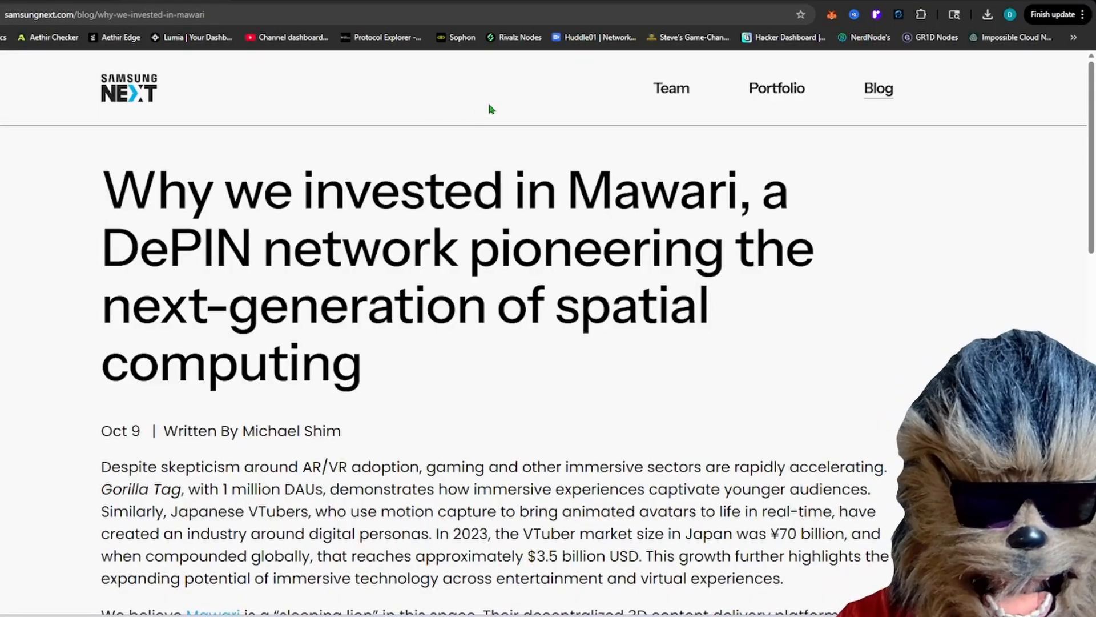
mouse_move(687, 113)
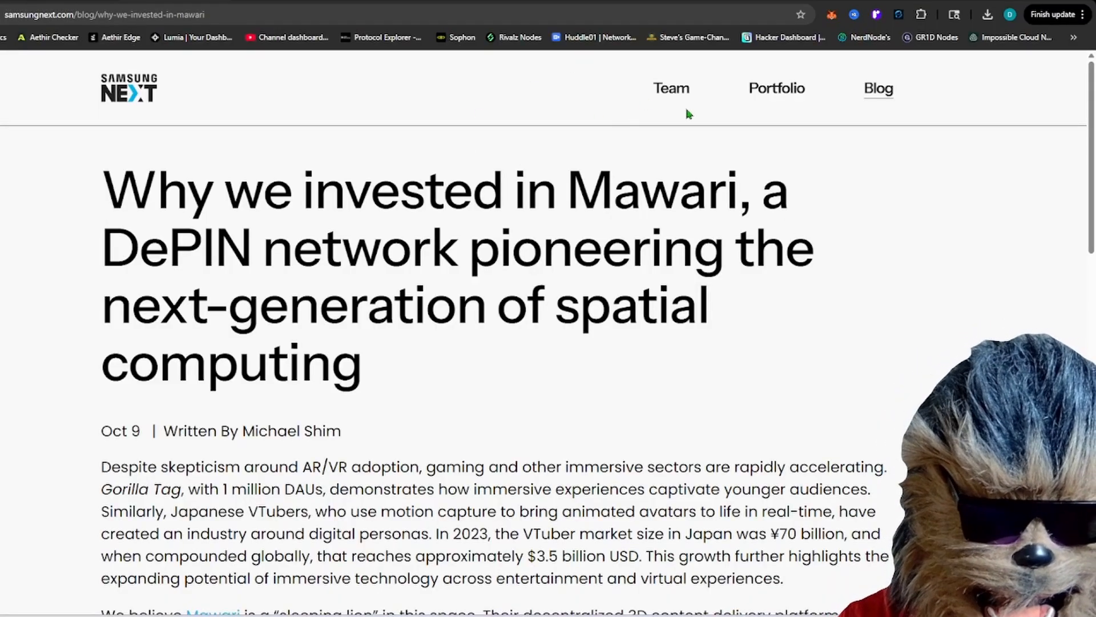
mouse_move(707, 94)
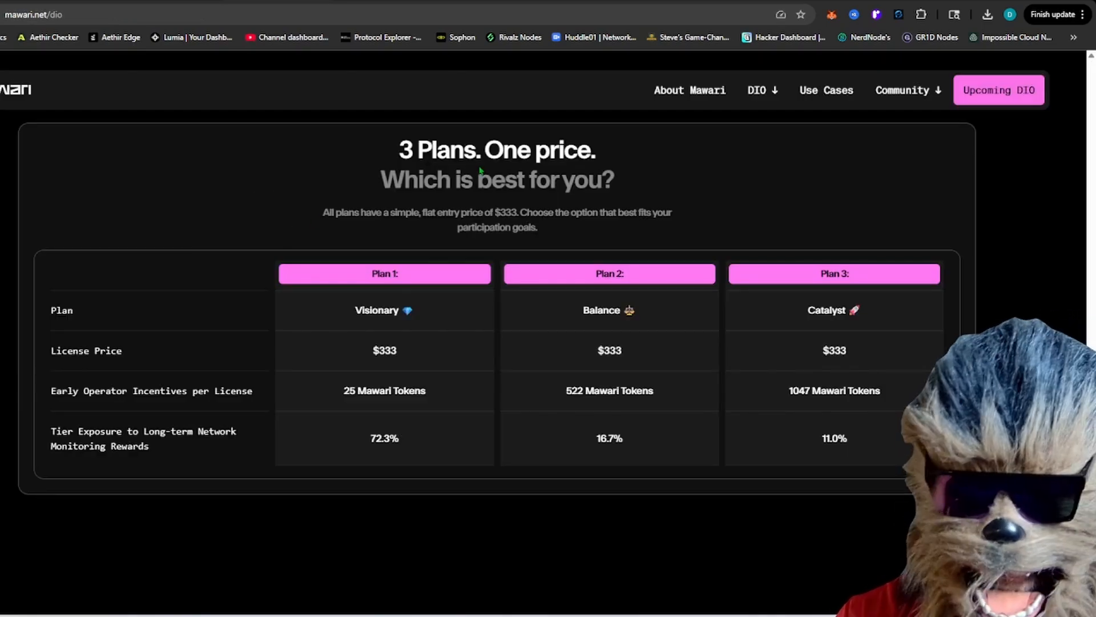
mouse_move(621, 184)
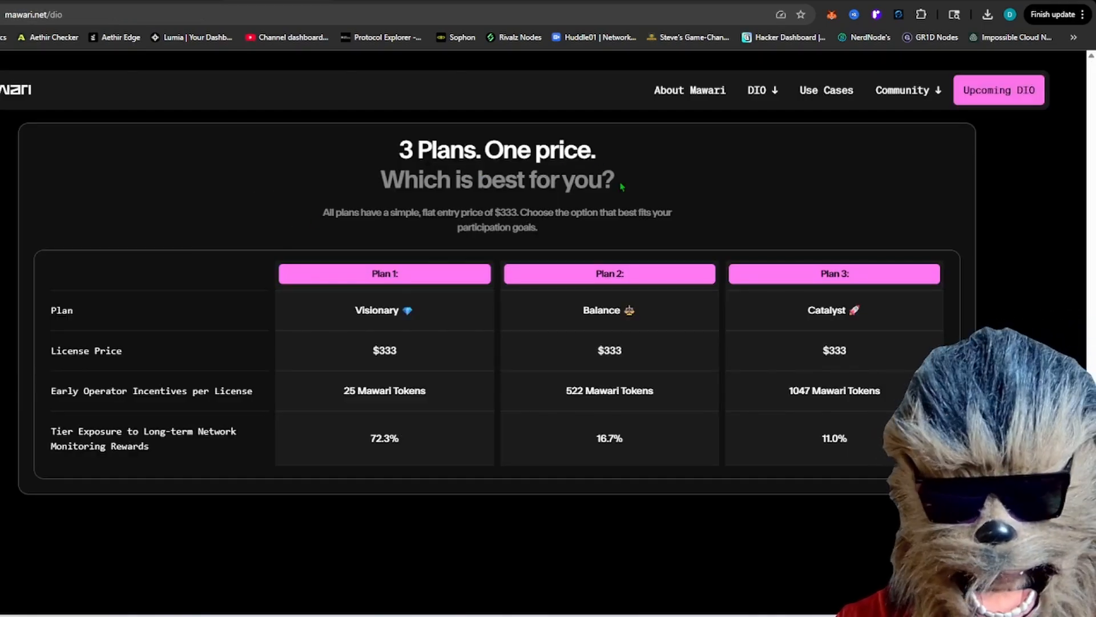
mouse_move(120, 112)
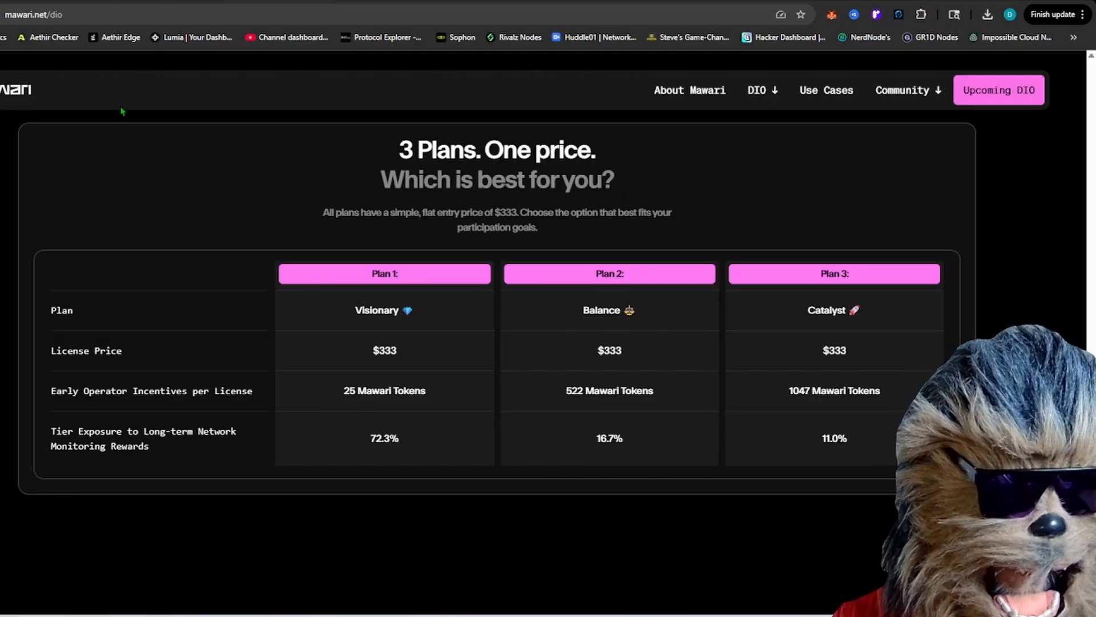
mouse_move(638, 327)
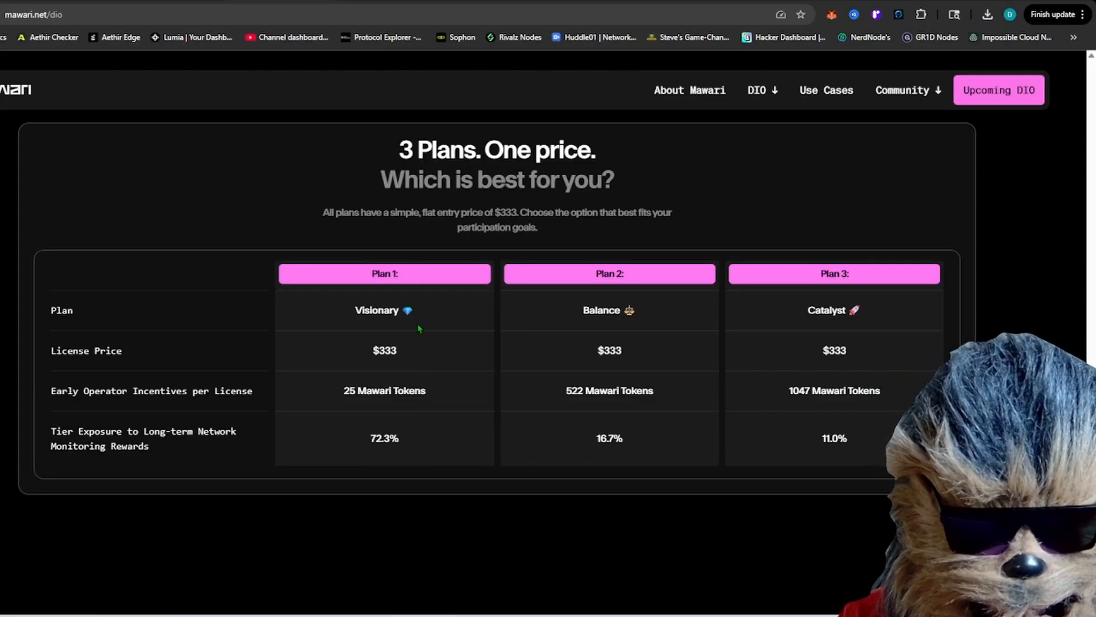
mouse_move(854, 323)
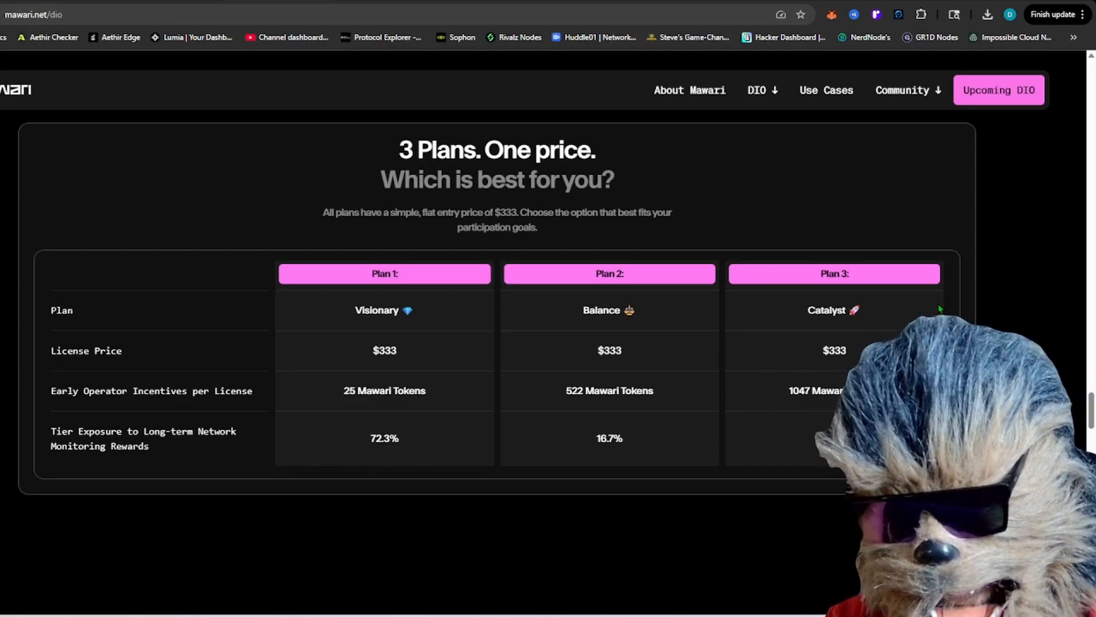
Show the '3 Plans. One price.' table of Visionary, Balance and Catalyst at $333
double_click(833, 390)
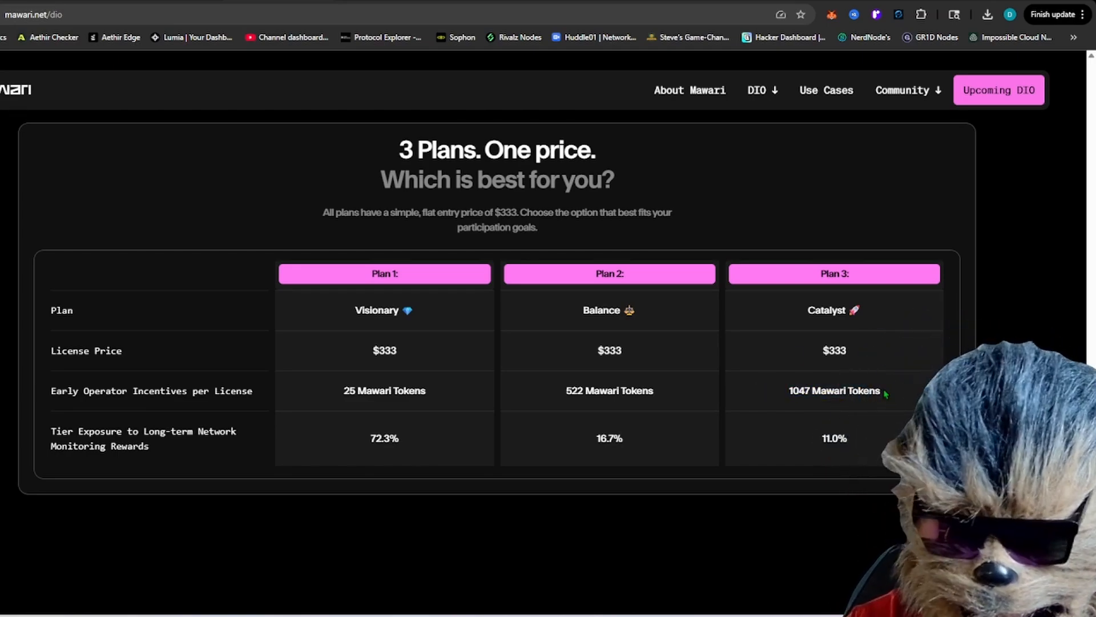
mouse_move(866, 413)
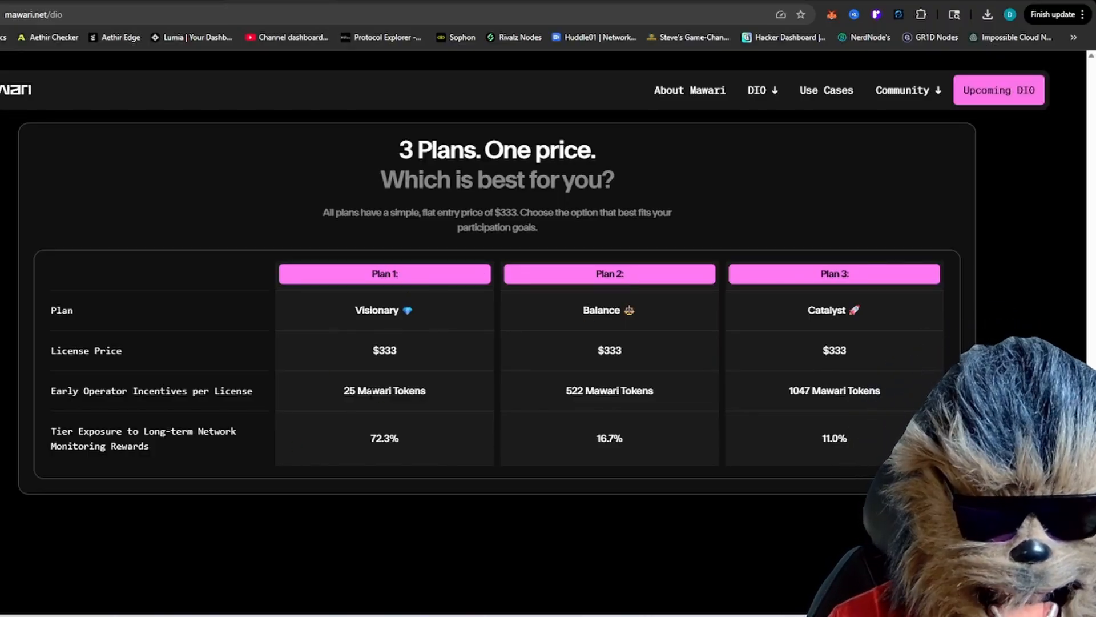
double_click(384, 390)
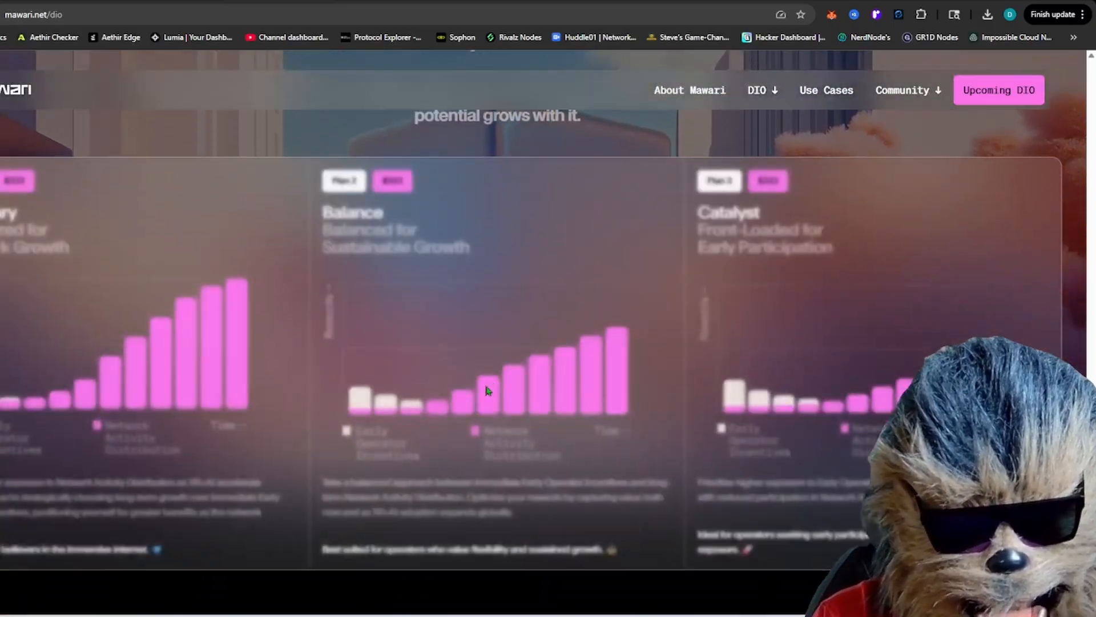
Scroll the DIO page to the plan cards with their reward distribution bar charts
scroll("down", 3)
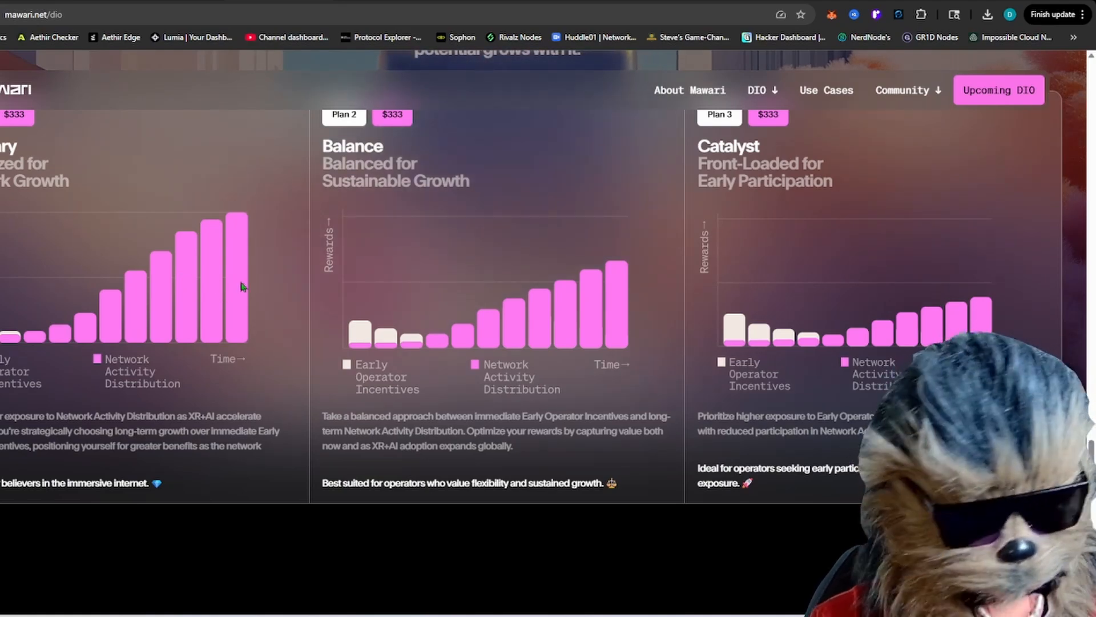
mouse_move(299, 296)
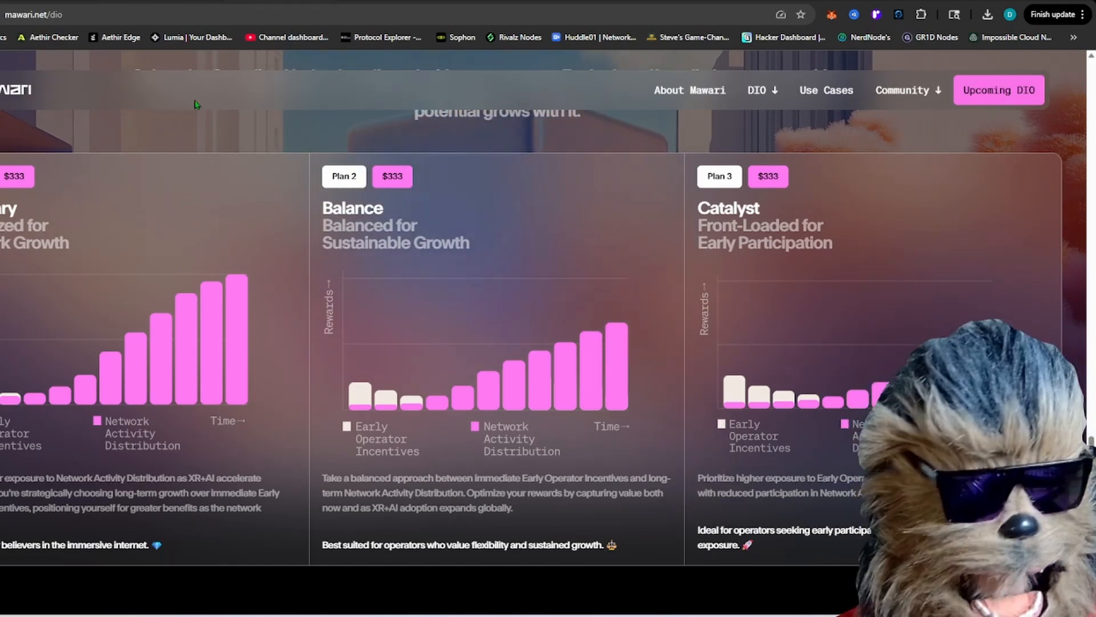
View the About Mawari partner logos, then return to the DIO 'Your Node, Your Growth' heading
left_click(689, 90)
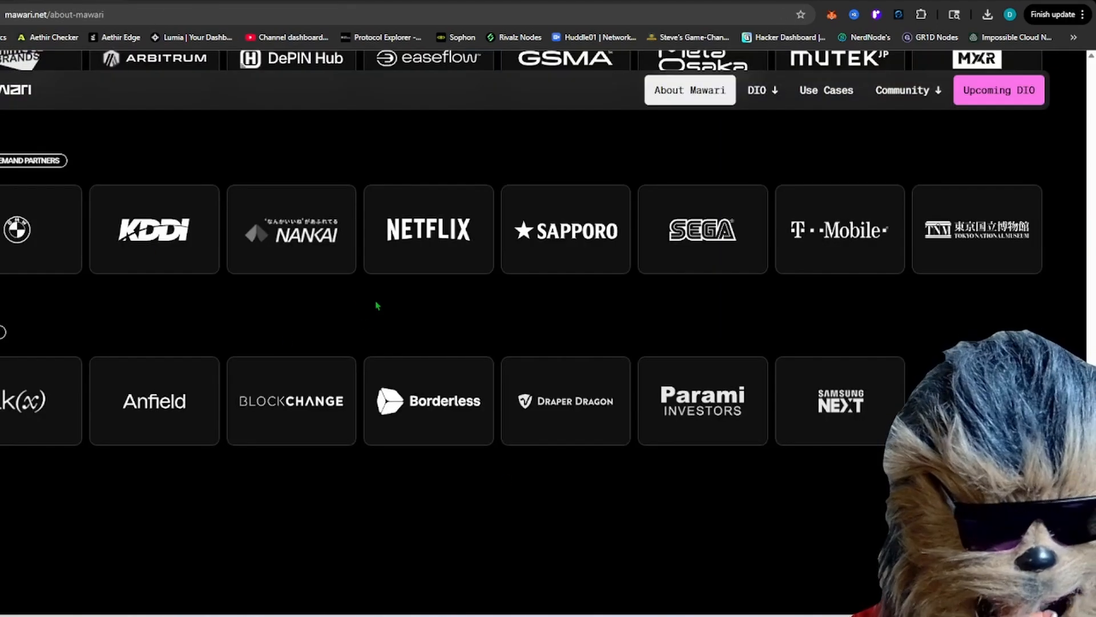
mouse_move(80, 231)
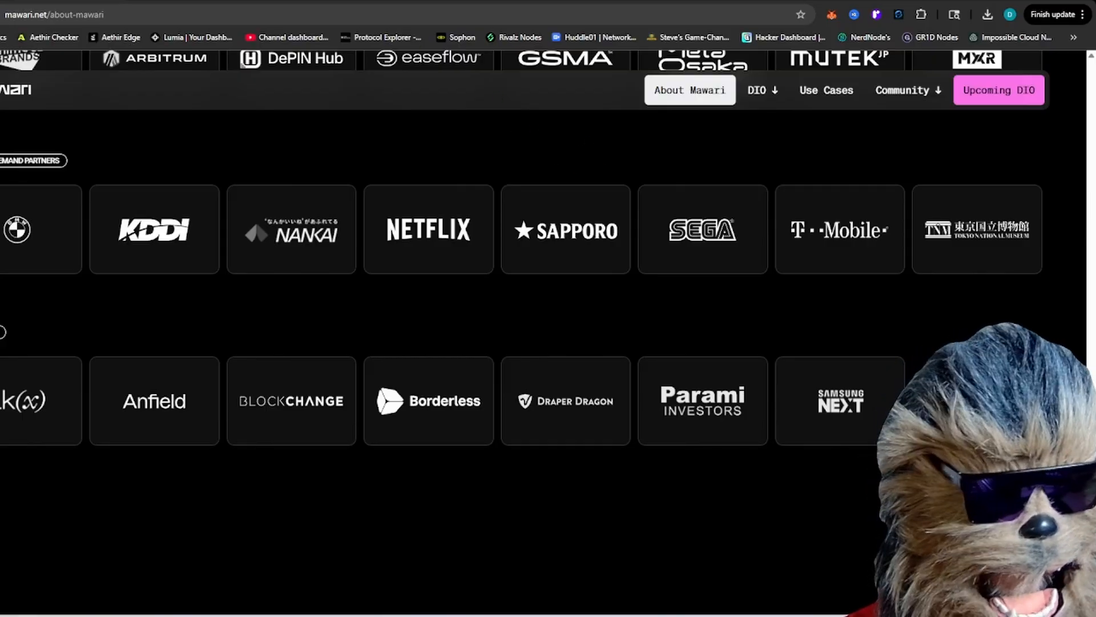
left_click(756, 90)
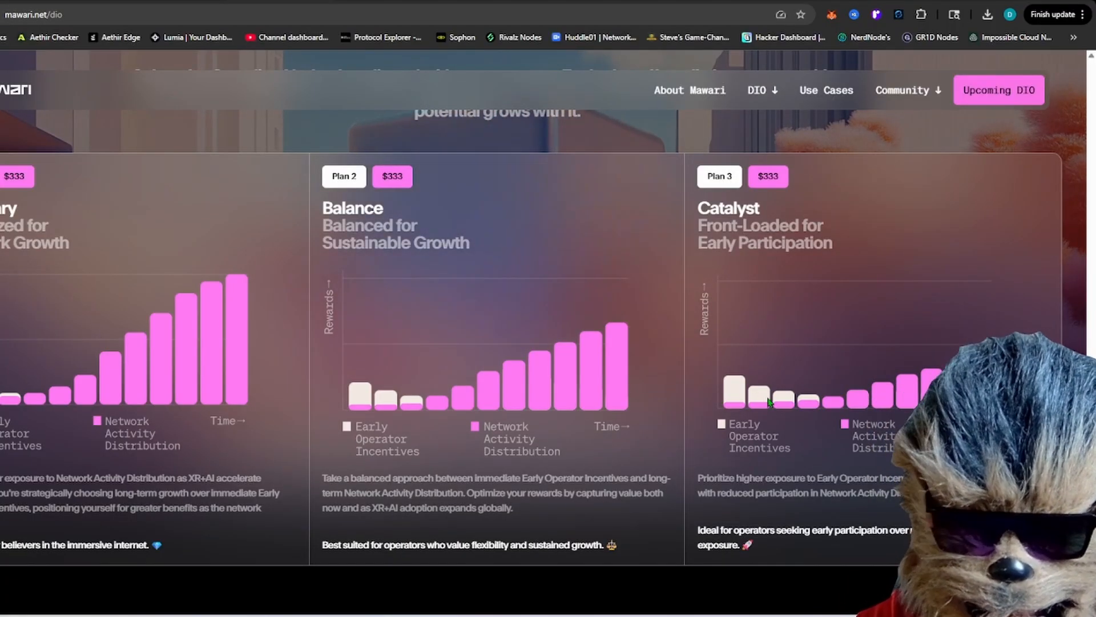
mouse_move(838, 383)
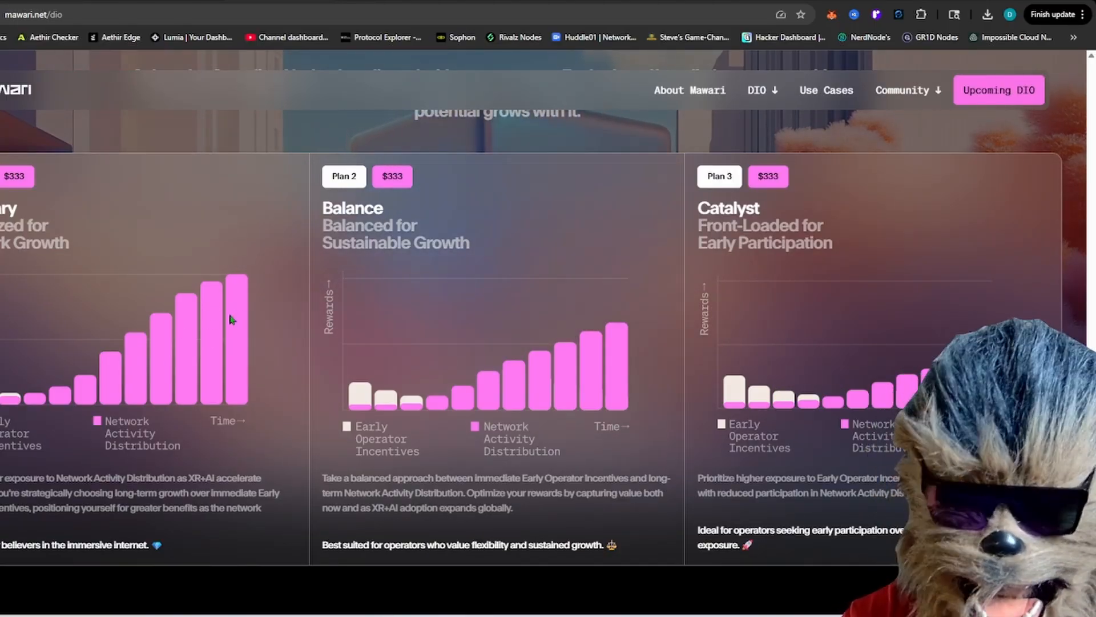
mouse_move(273, 292)
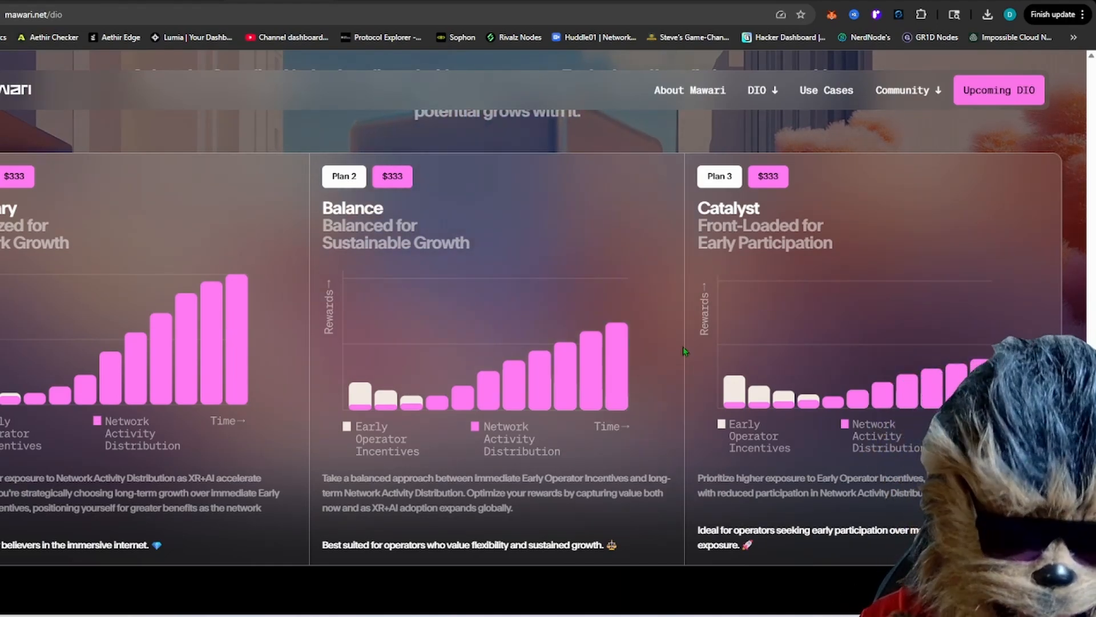
scroll("up", 3)
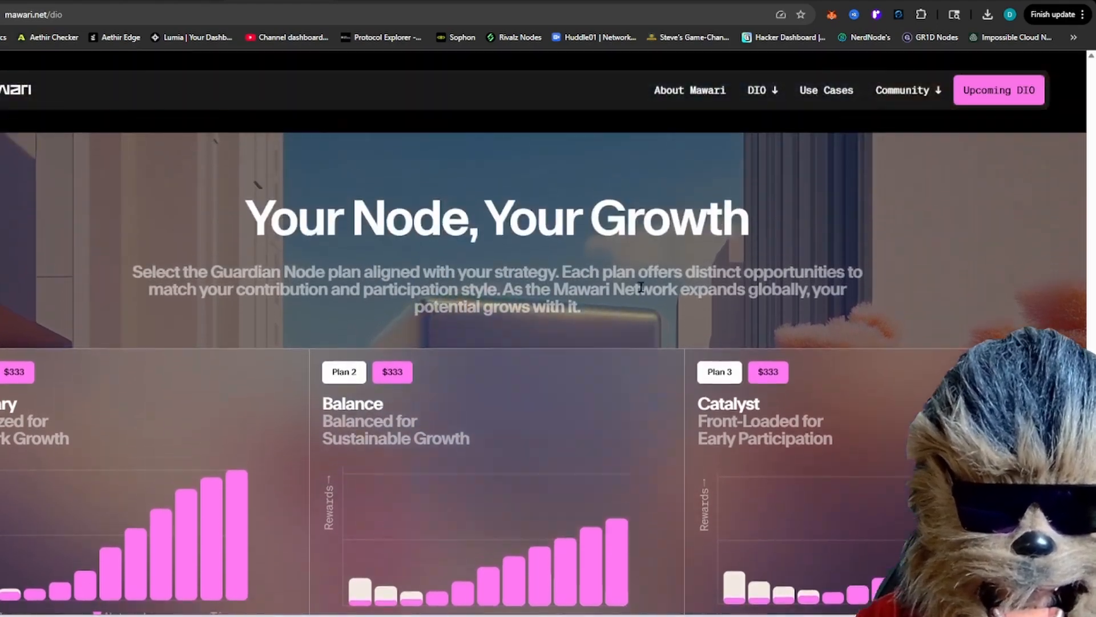
scroll("down", 3)
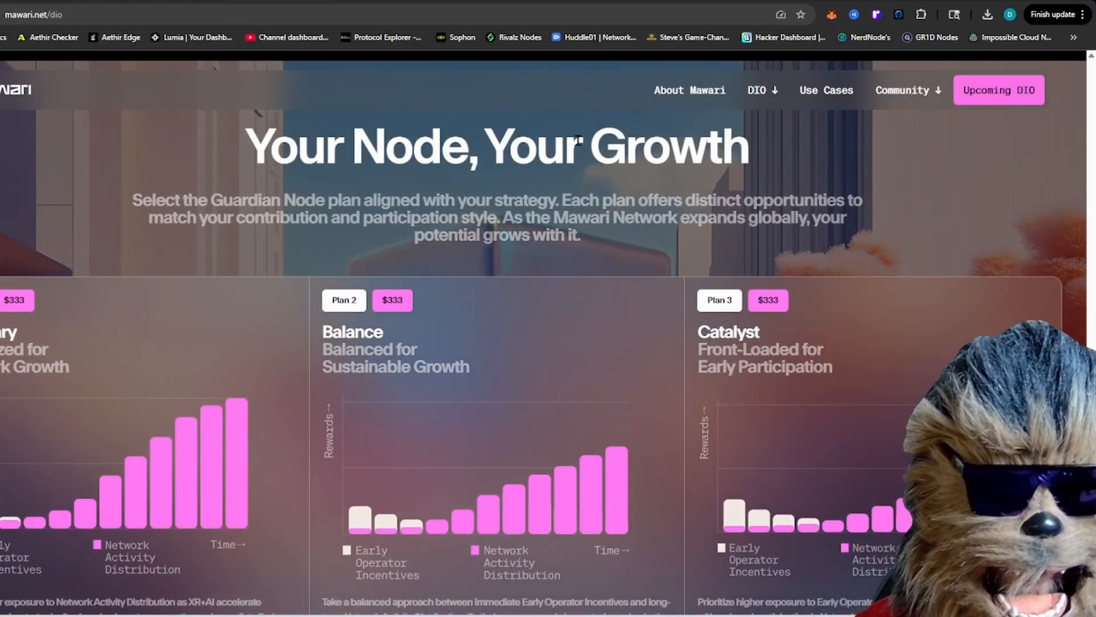
left_click(826, 90)
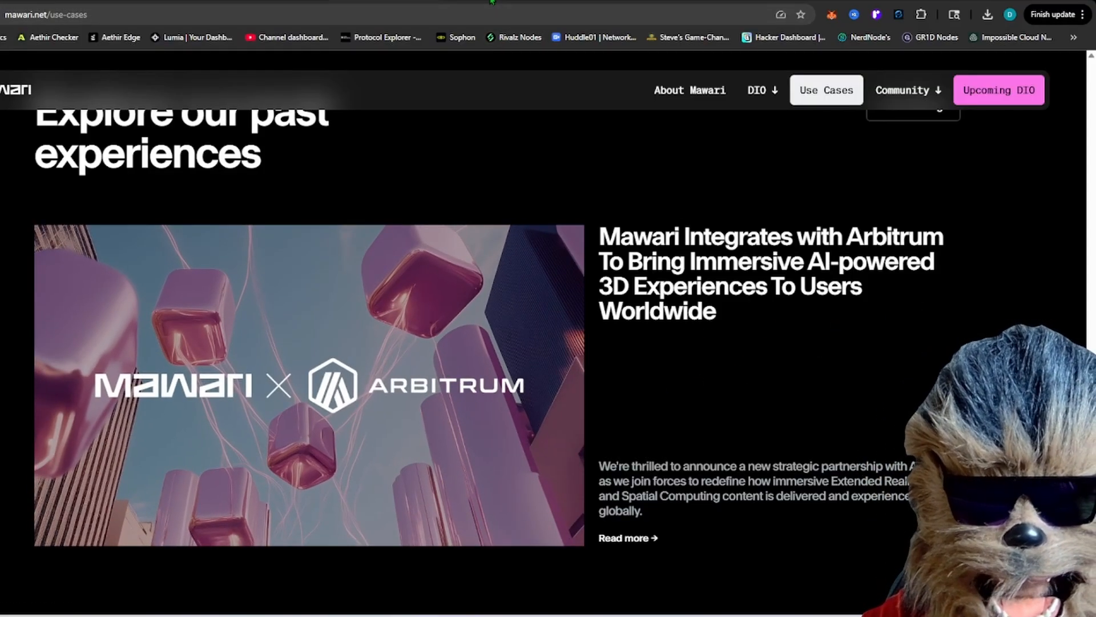
mouse_move(287, 37)
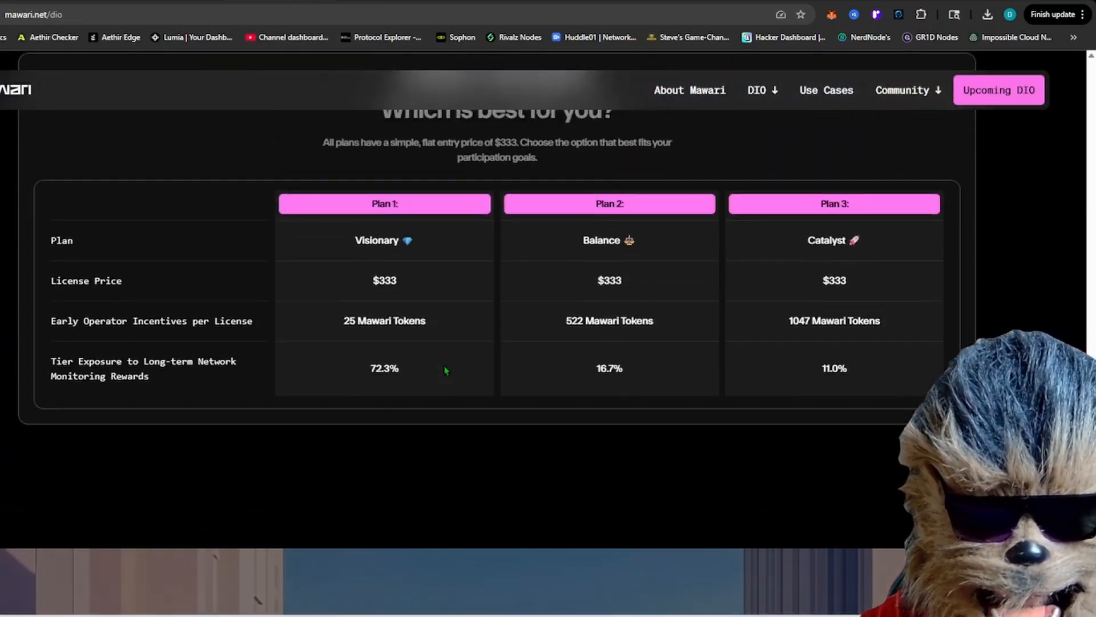
scroll("up", 3)
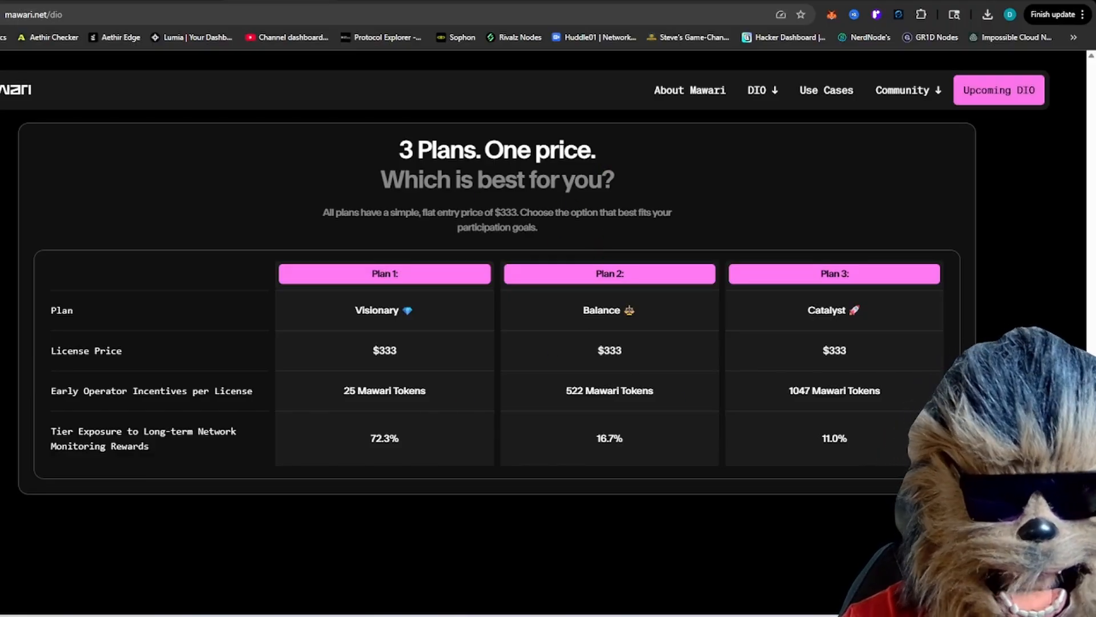
left_click(826, 89)
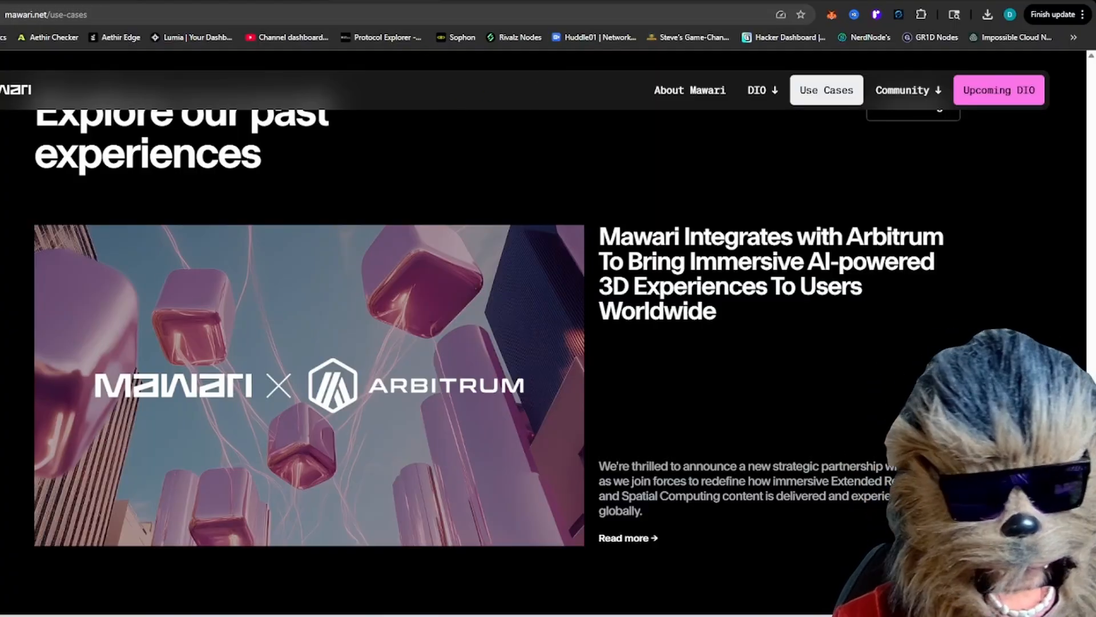
left_click(756, 90)
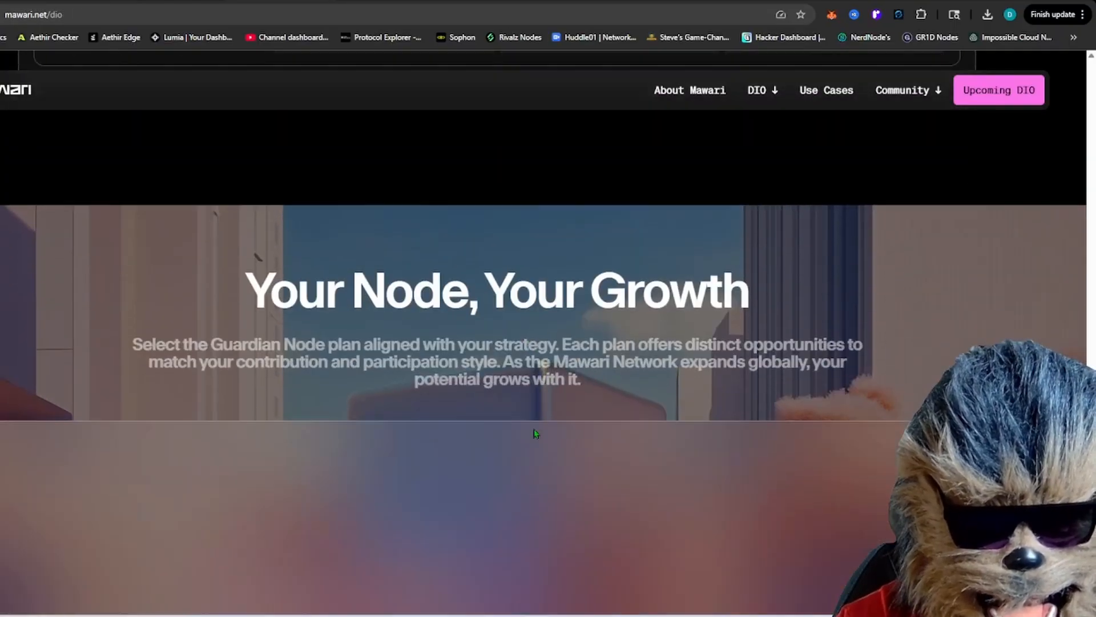
scroll("down", 3)
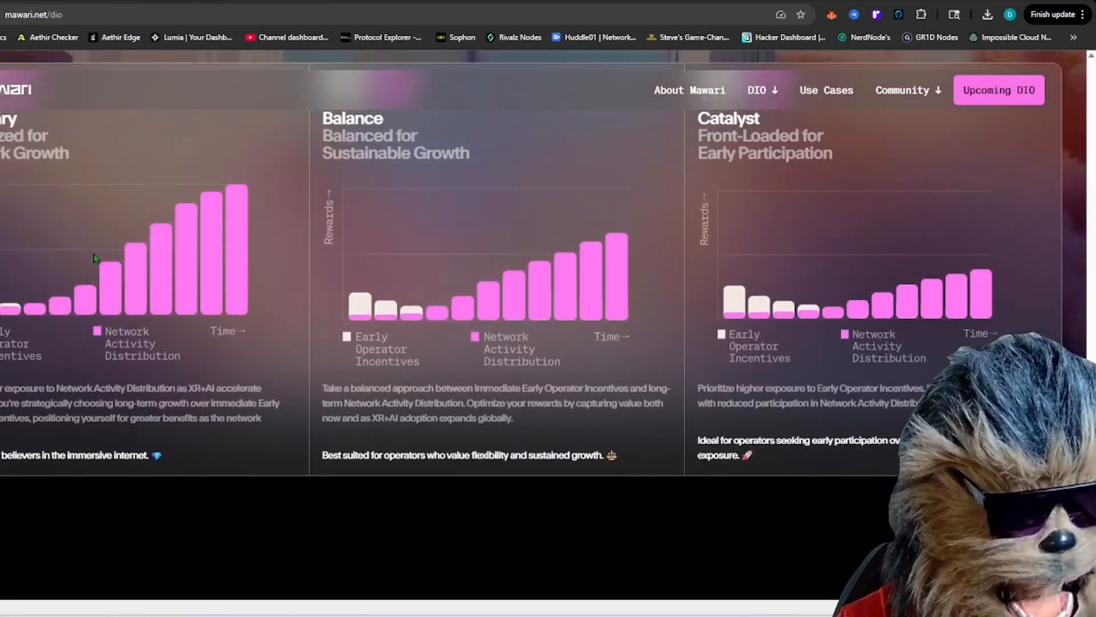
scroll("down", 3)
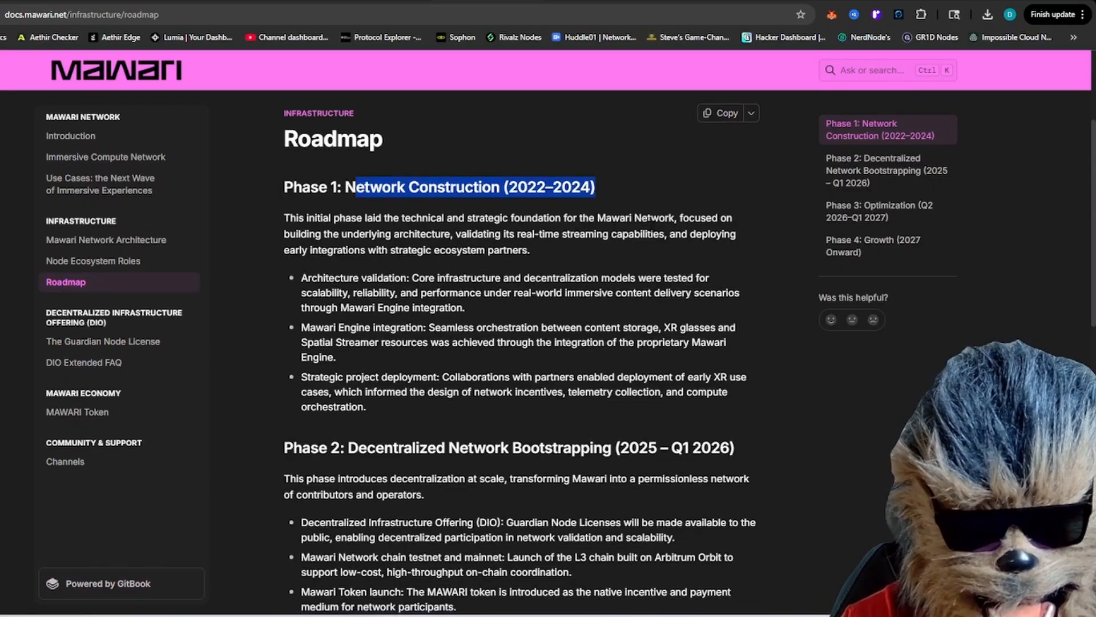
Scroll to the roadmap's Phase 2 list and briefly highlight the MAWARI token launch bullet
scroll("down", 3)
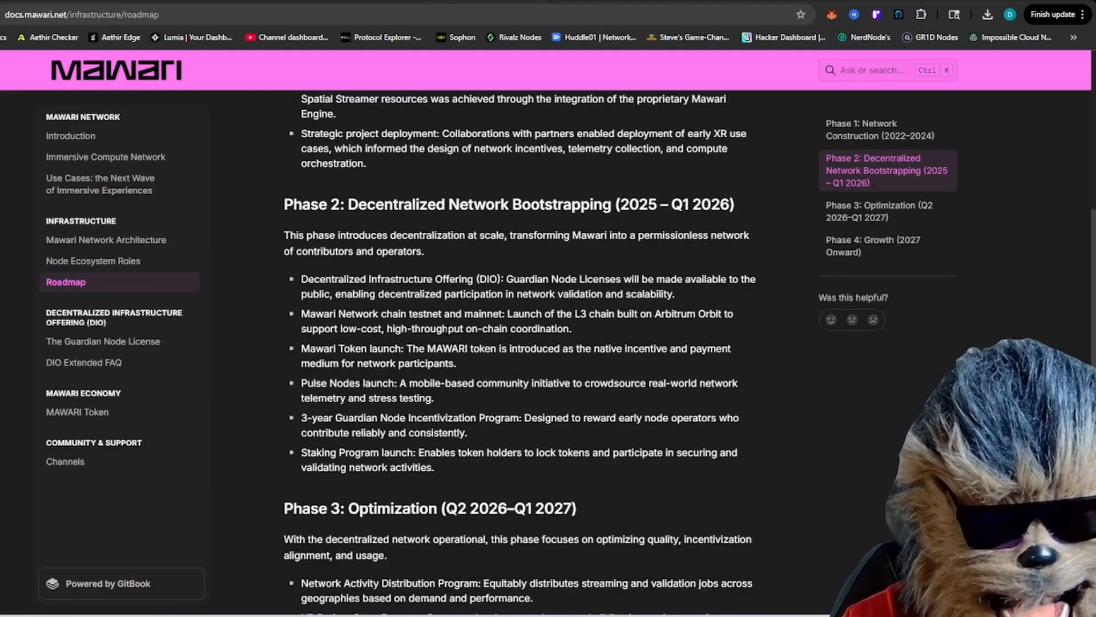
double_click(333, 348)
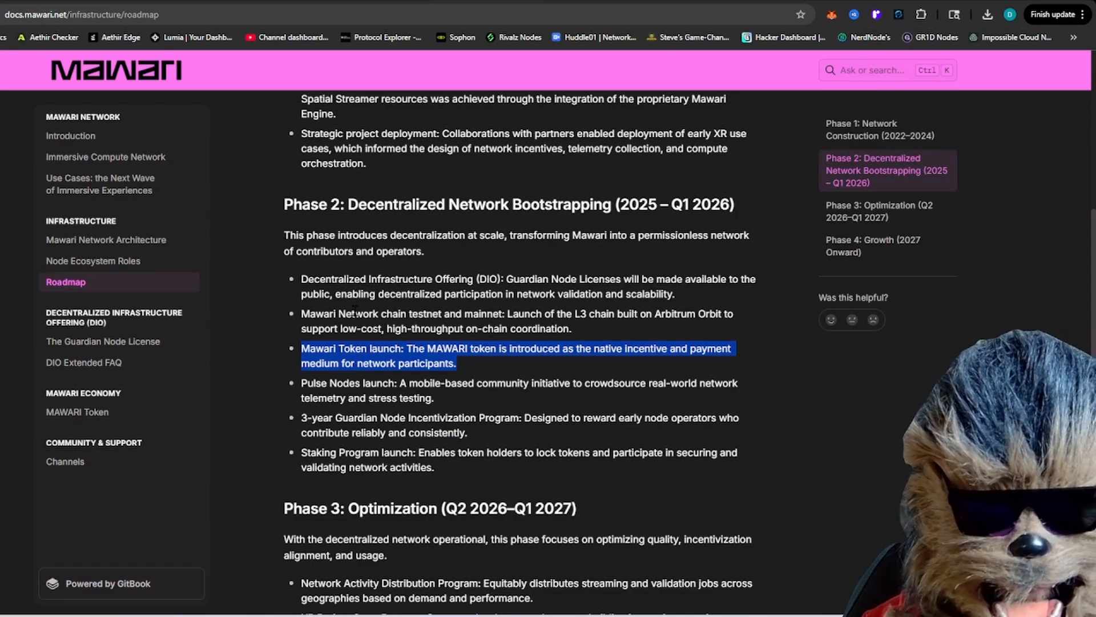
mouse_move(676, 292)
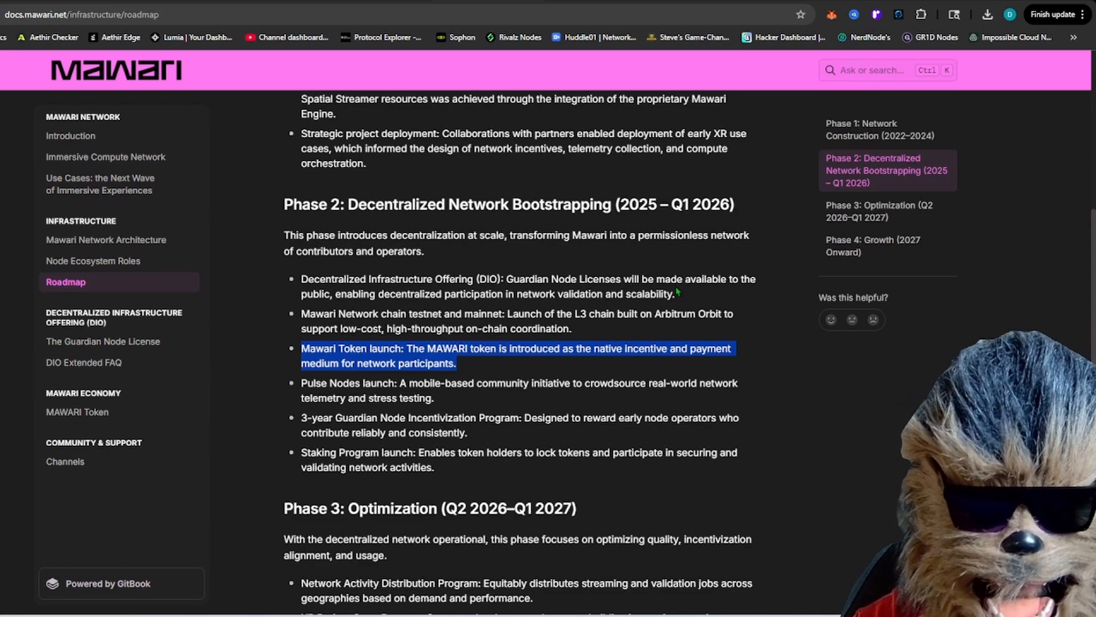
left_click(488, 262)
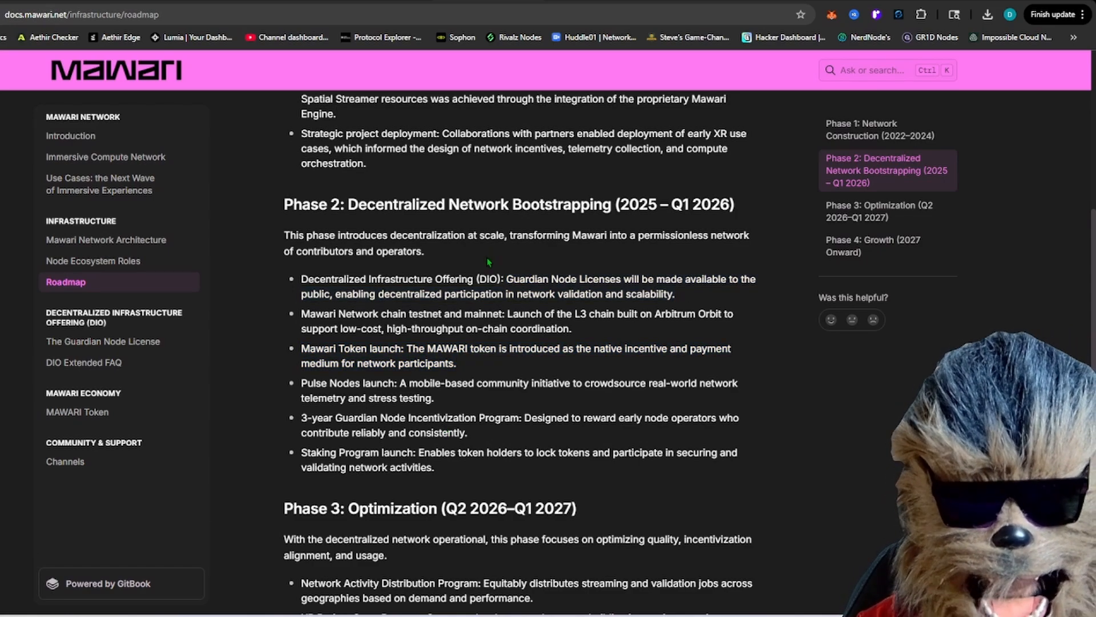
mouse_move(483, 270)
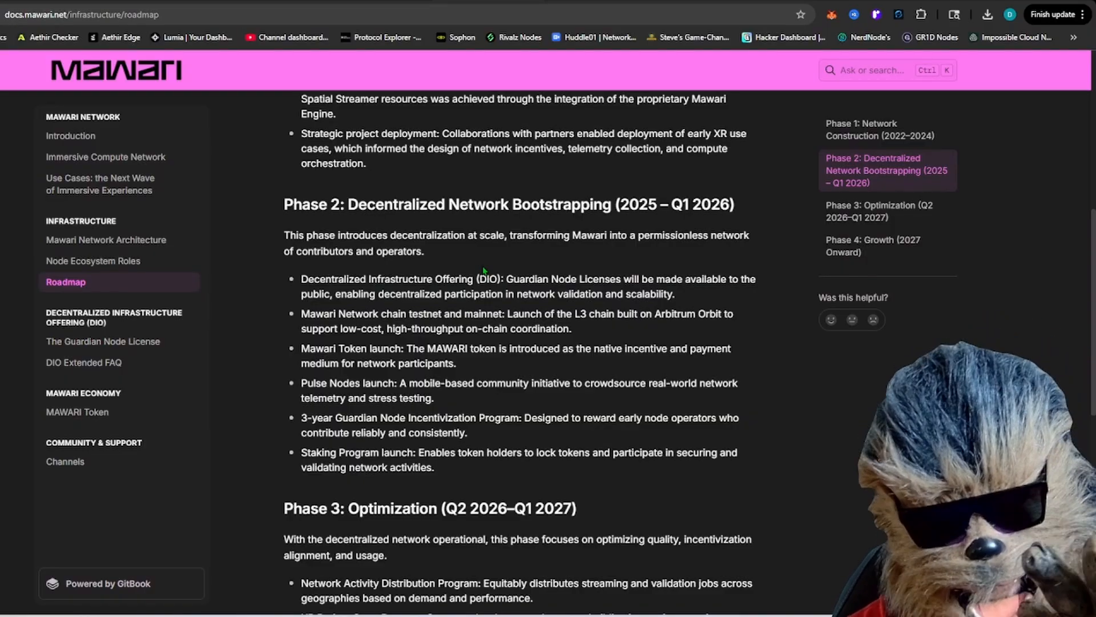
mouse_move(613, 222)
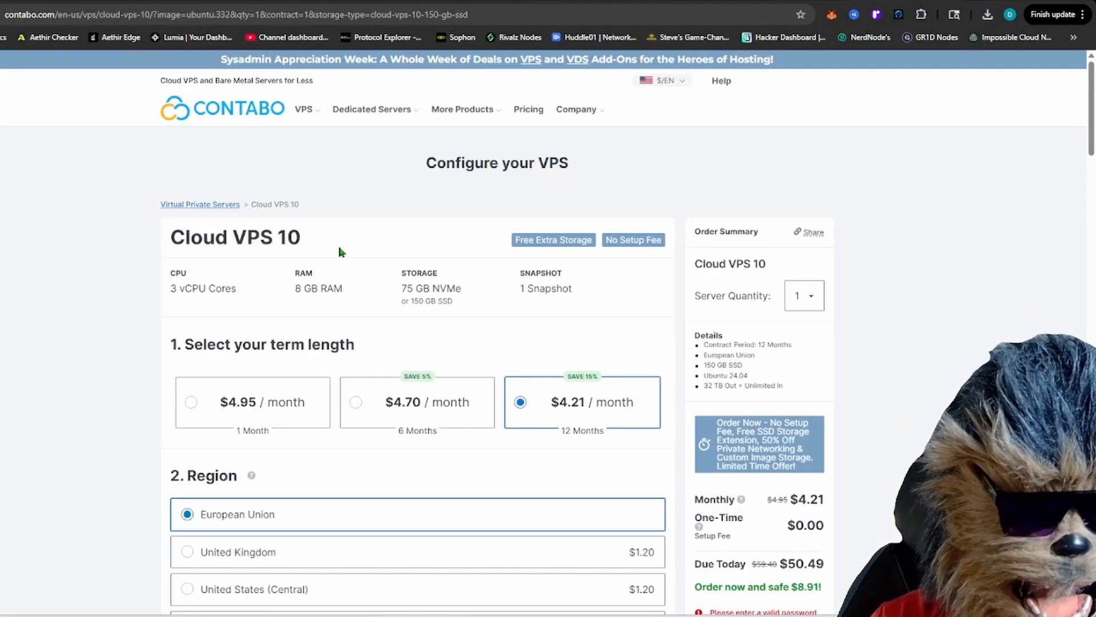
mouse_move(542, 179)
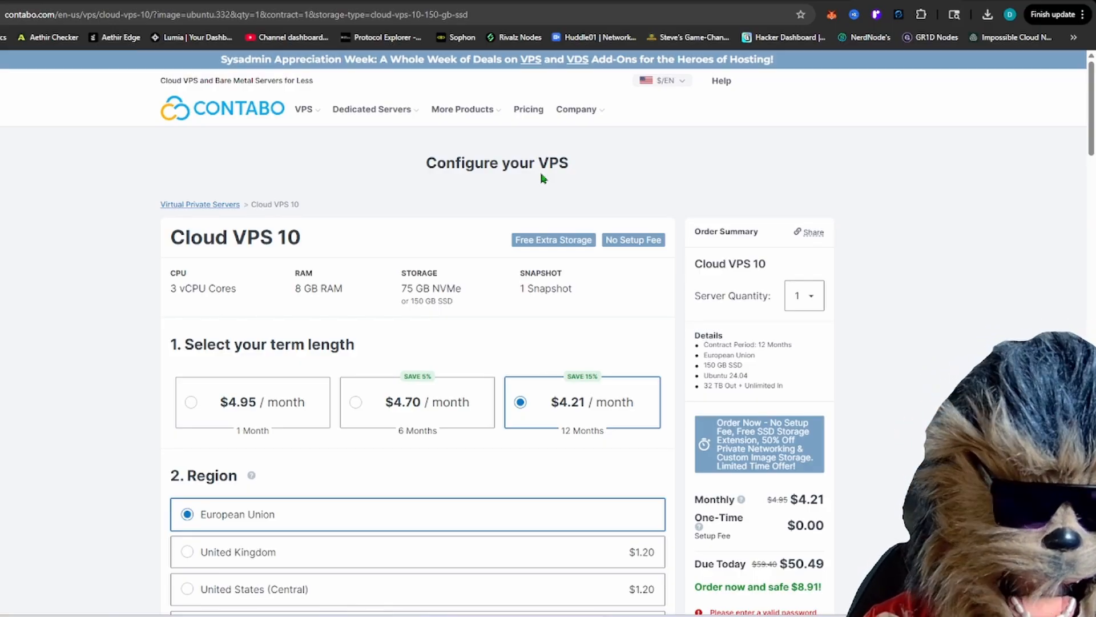
scroll("down", 3)
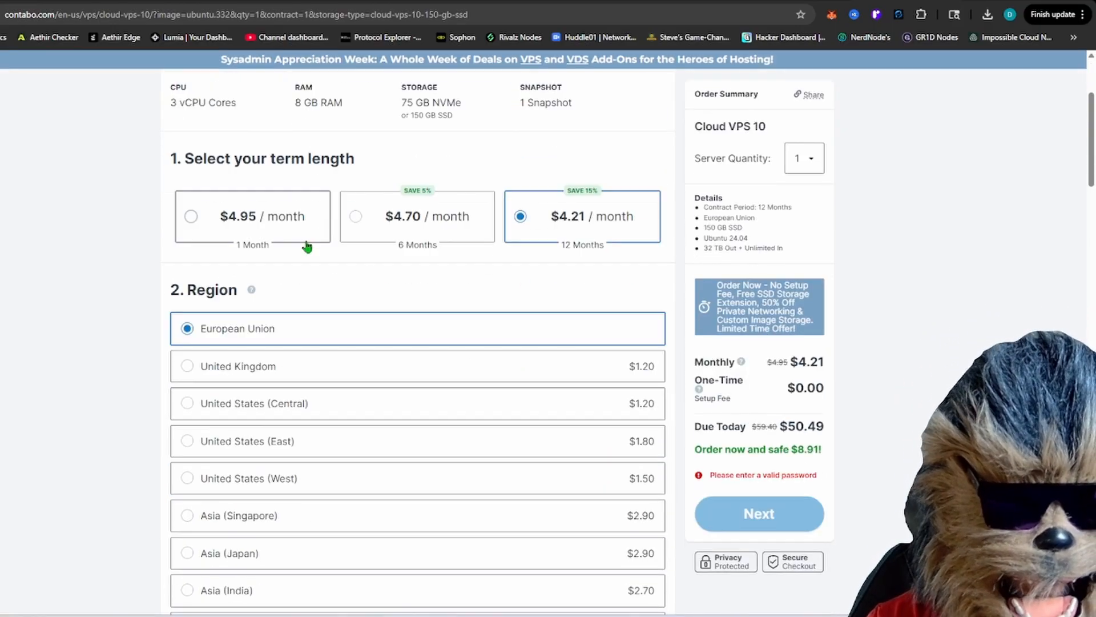
scroll("up", 3)
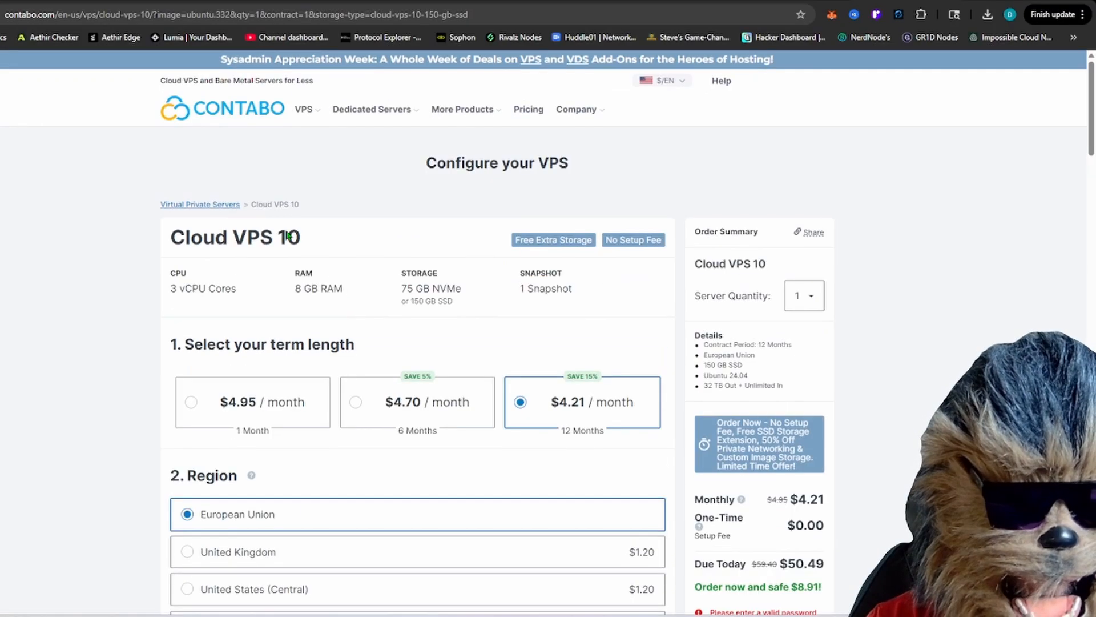
mouse_move(368, 255)
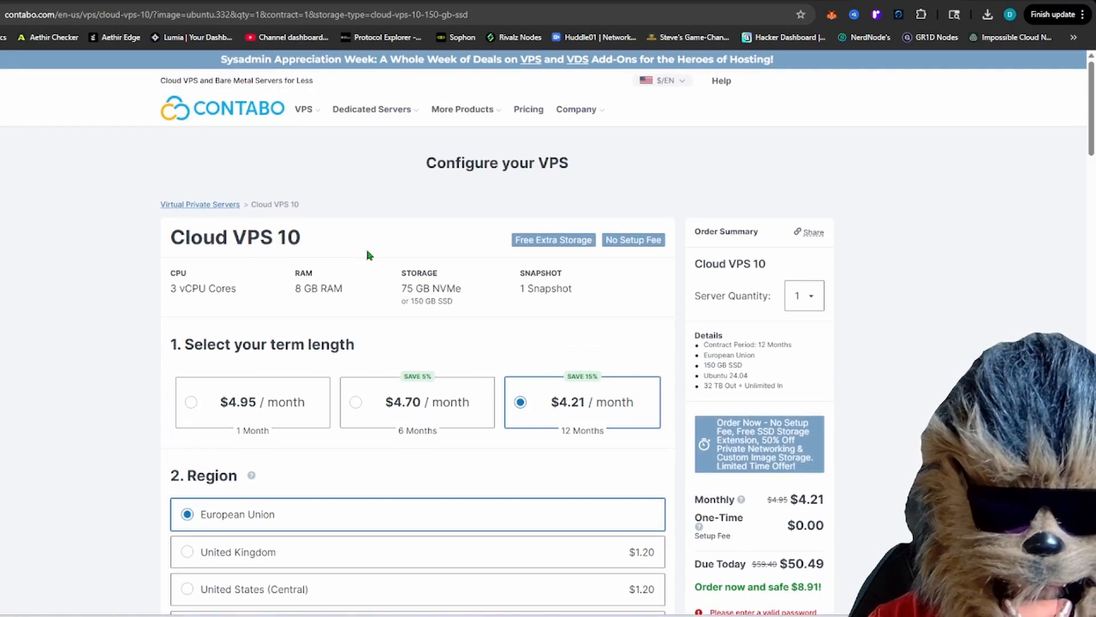
mouse_move(592, 405)
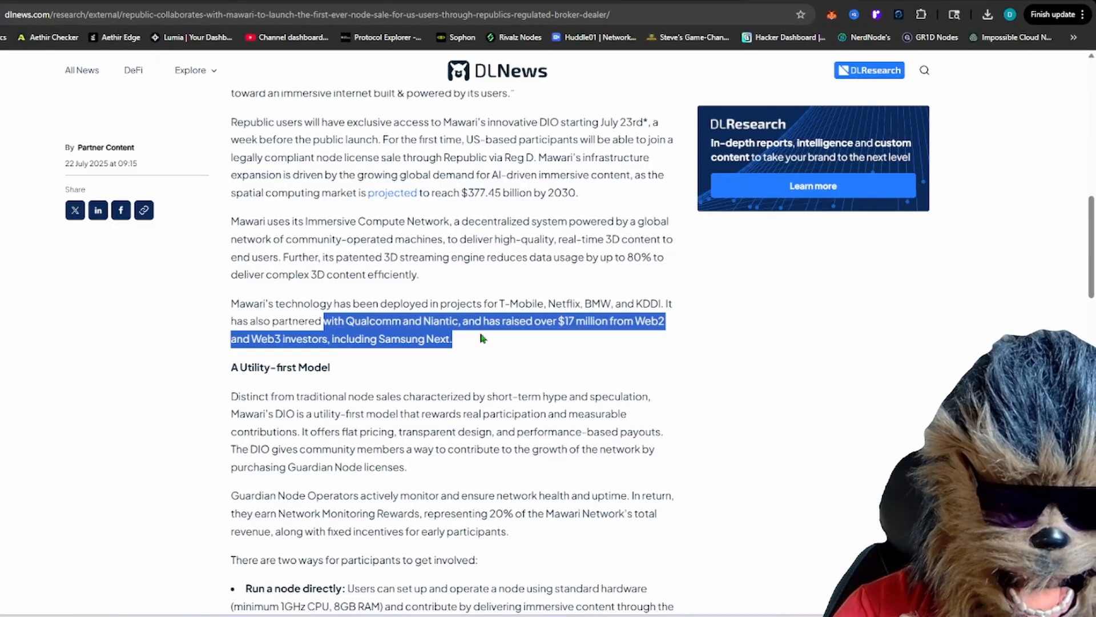
mouse_move(510, 343)
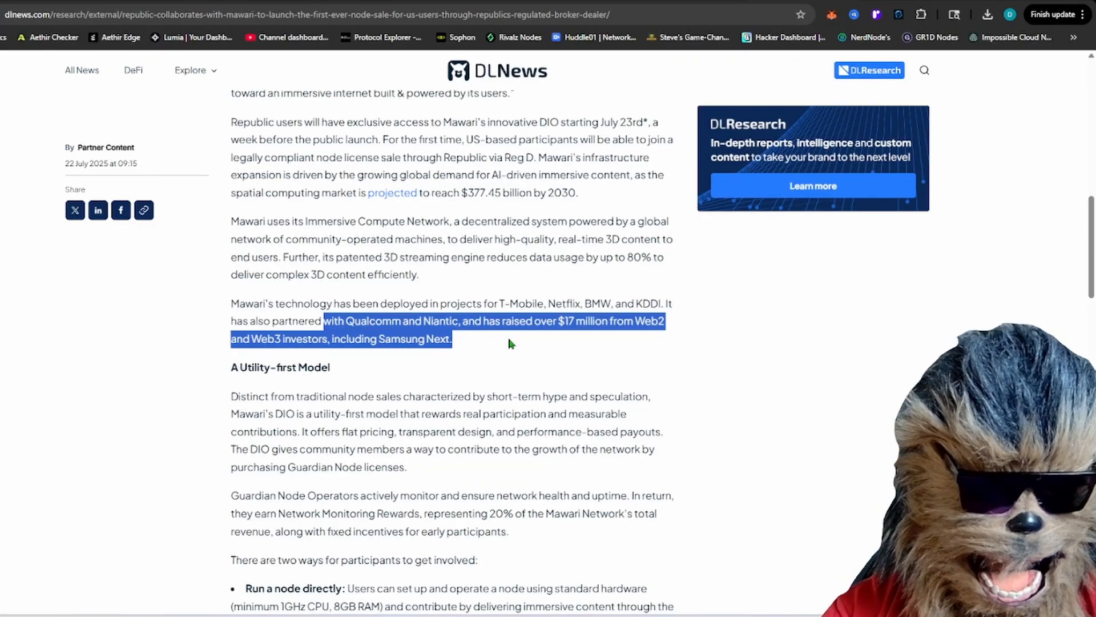
mouse_move(472, 367)
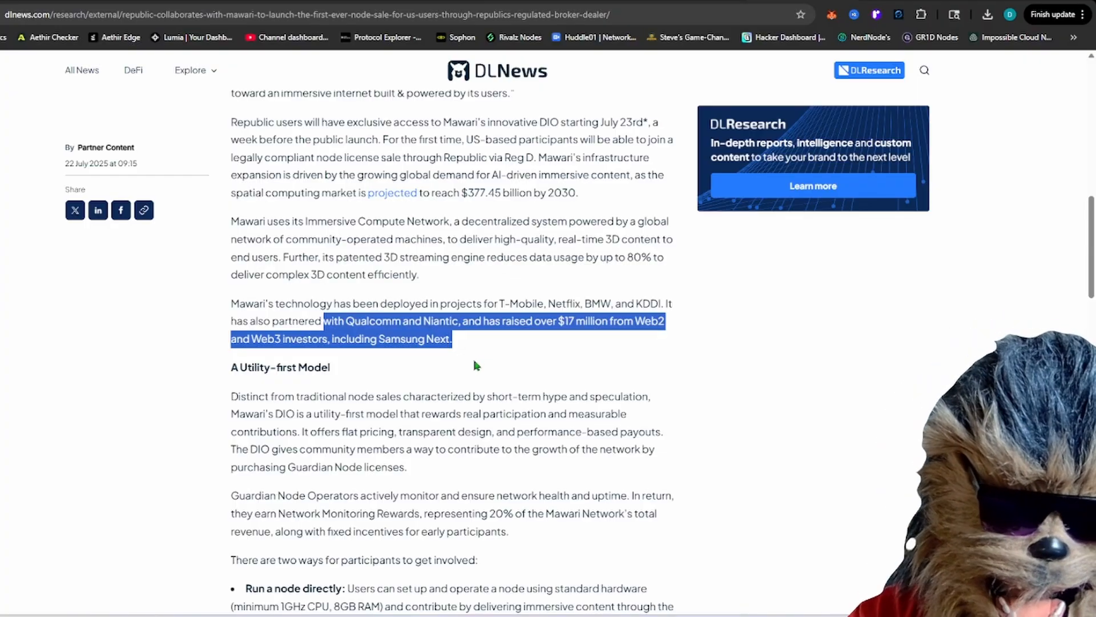
left_click(440, 330)
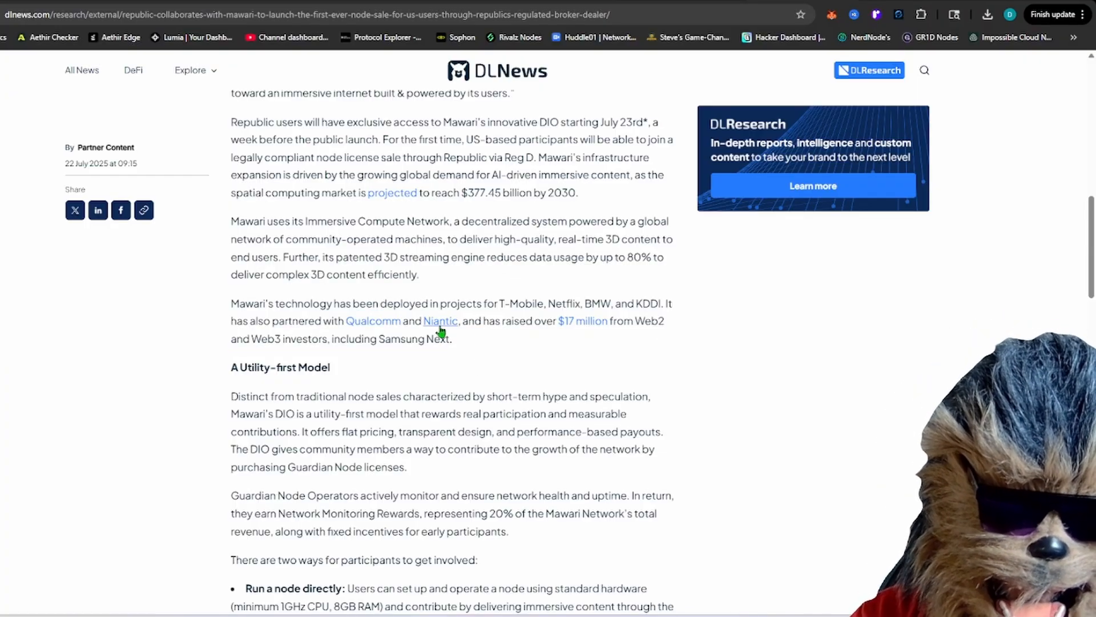
mouse_move(464, 346)
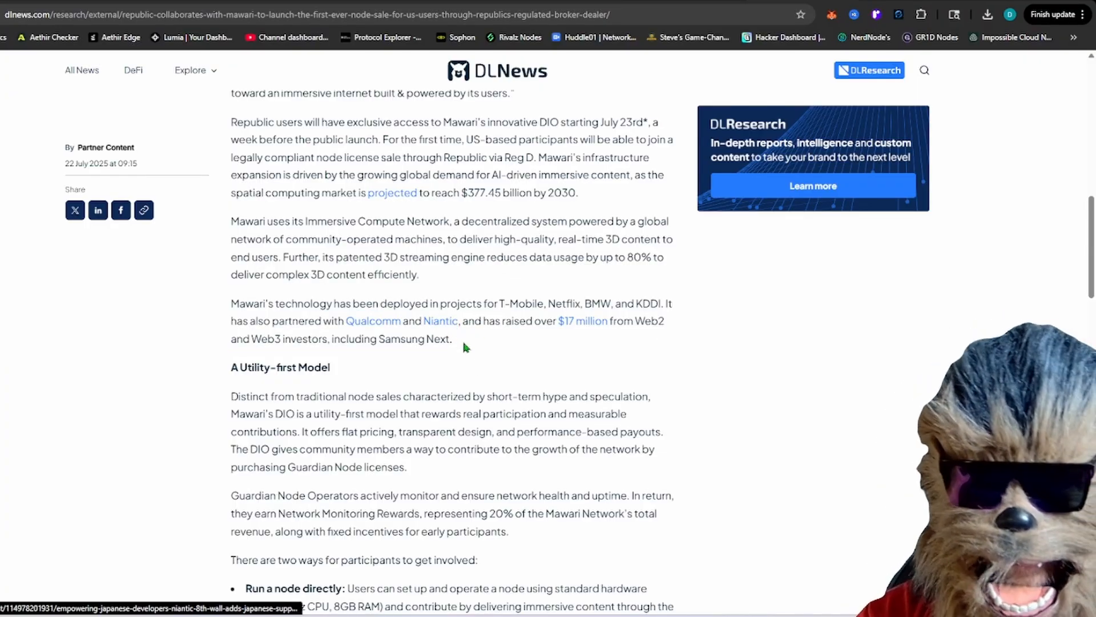
mouse_move(467, 350)
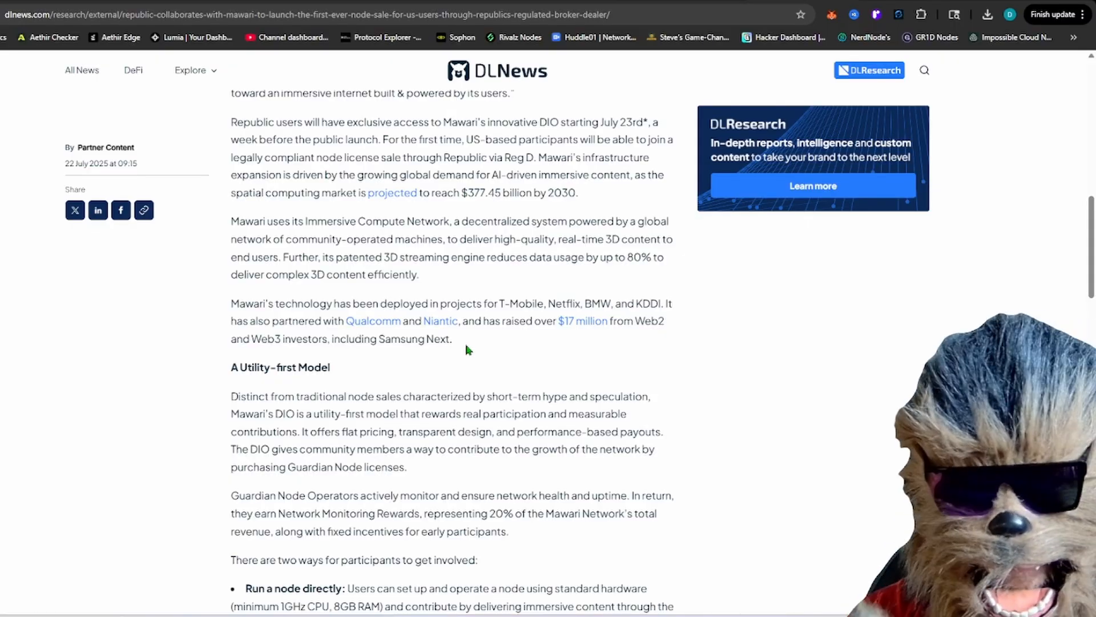
mouse_move(510, 315)
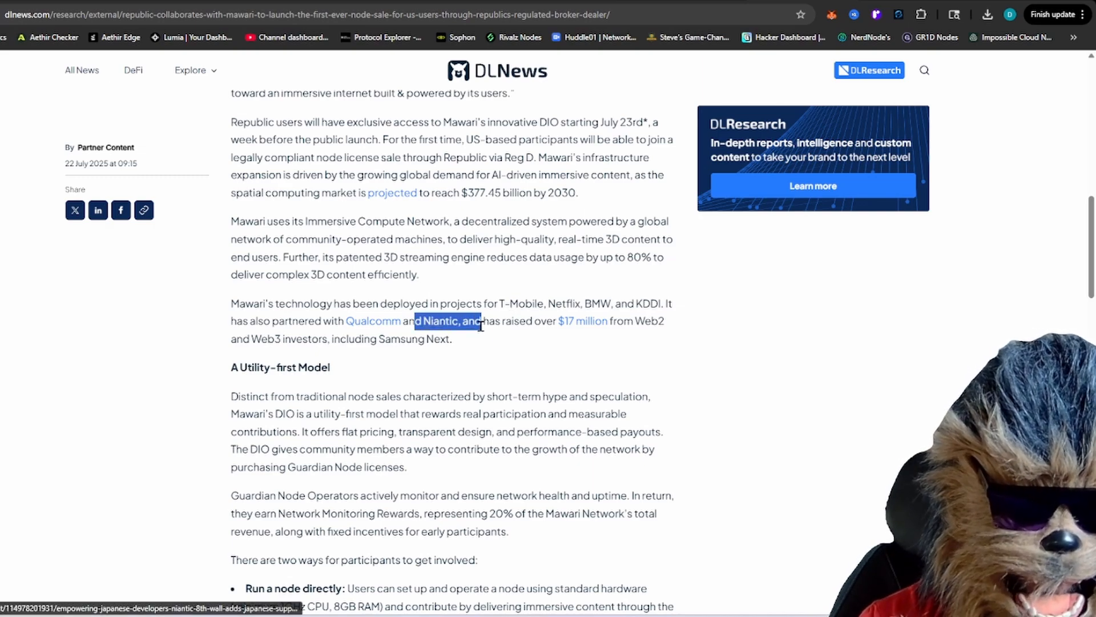
mouse_move(572, 371)
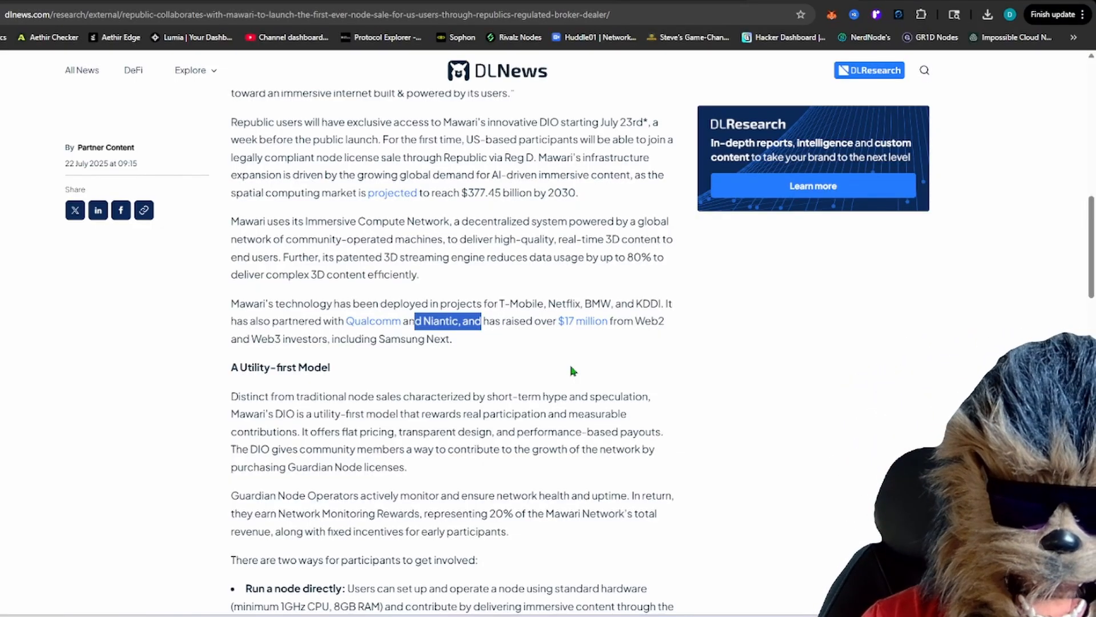
mouse_move(487, 323)
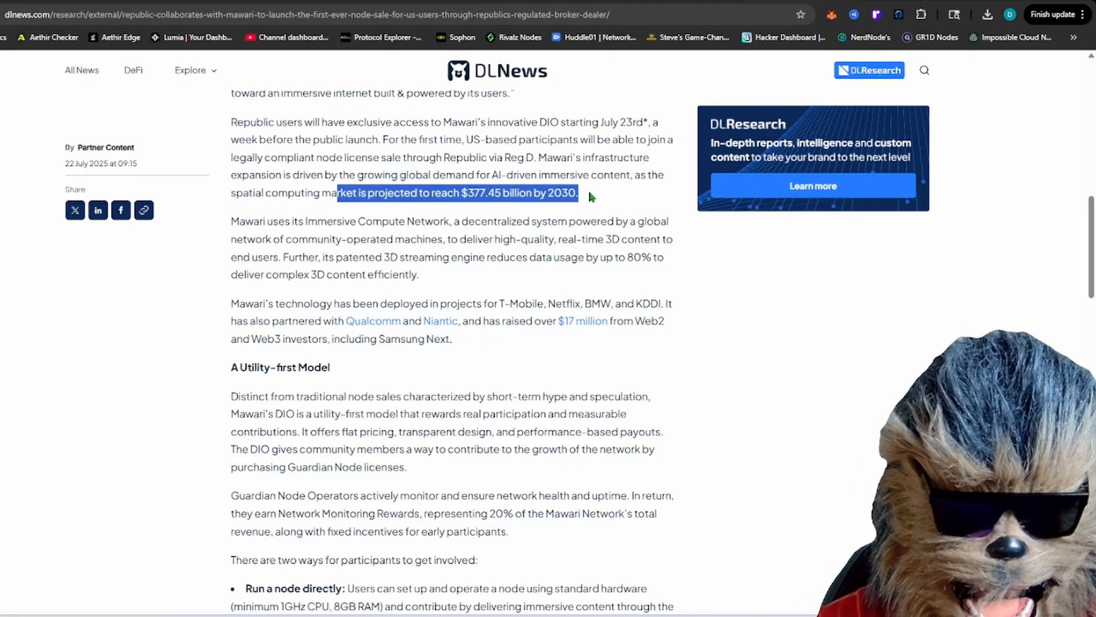
mouse_move(621, 200)
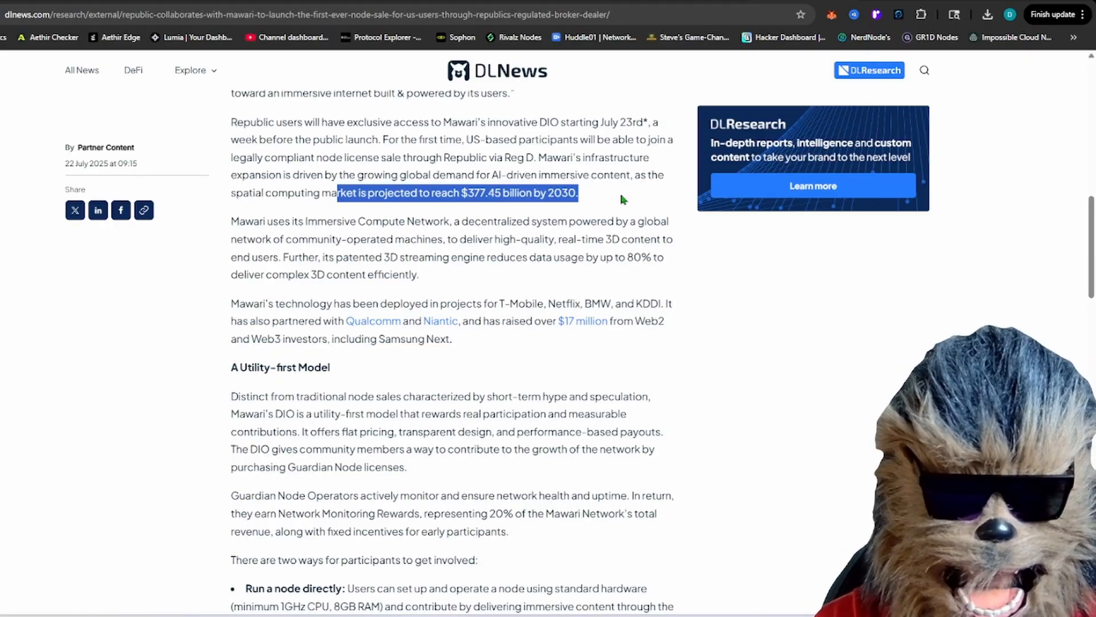
mouse_move(769, 370)
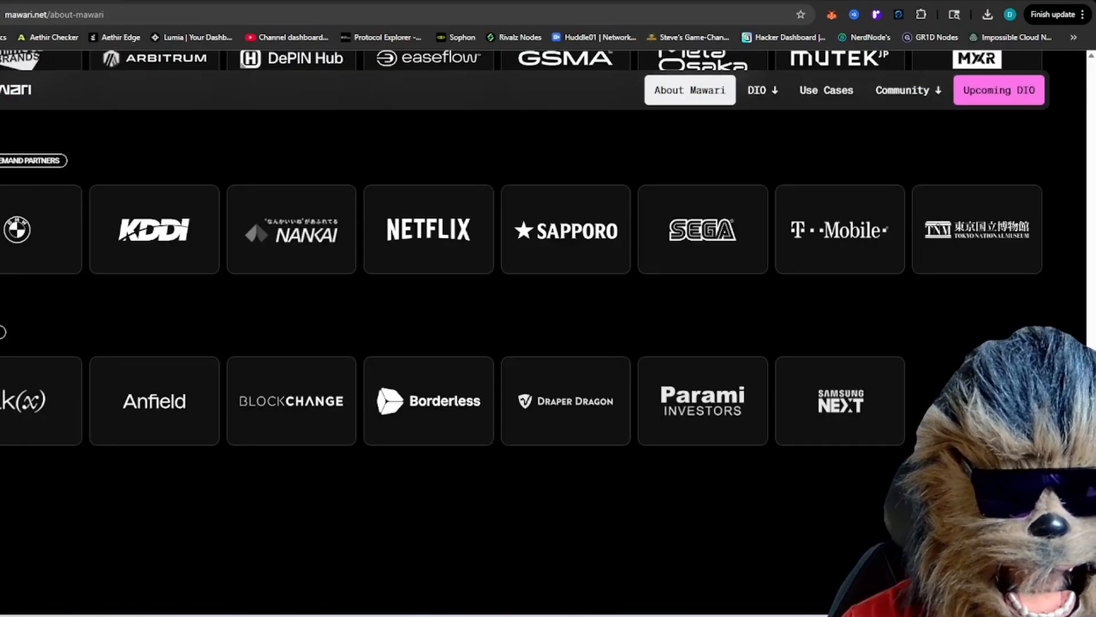
Open the DIO page and scroll to the Visionary, Balance and Catalyst cards
left_click(756, 89)
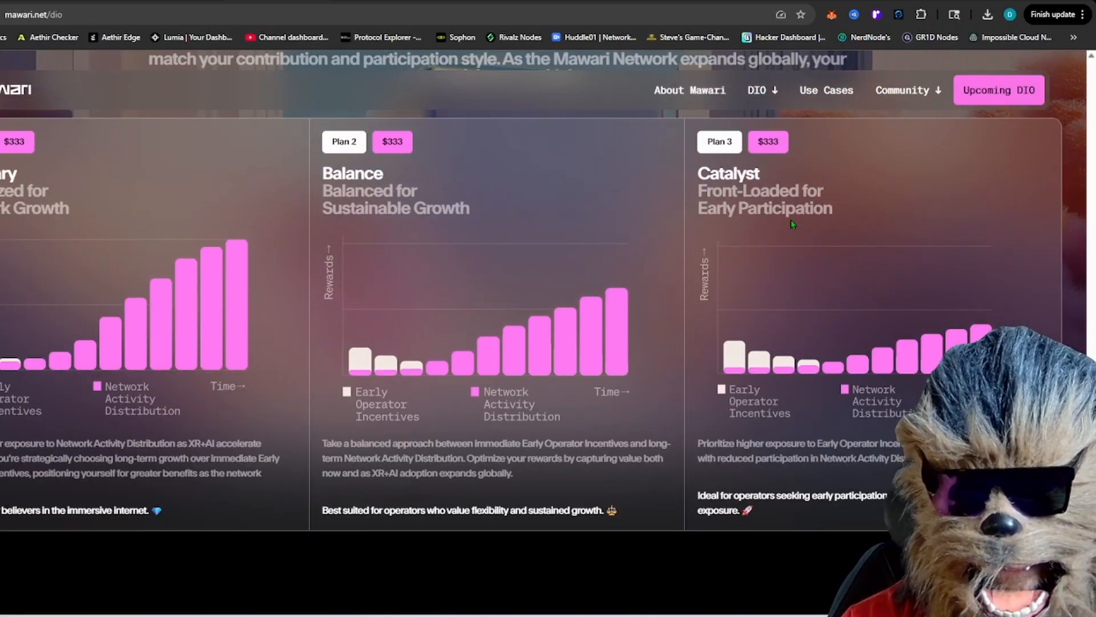
scroll("down", 3)
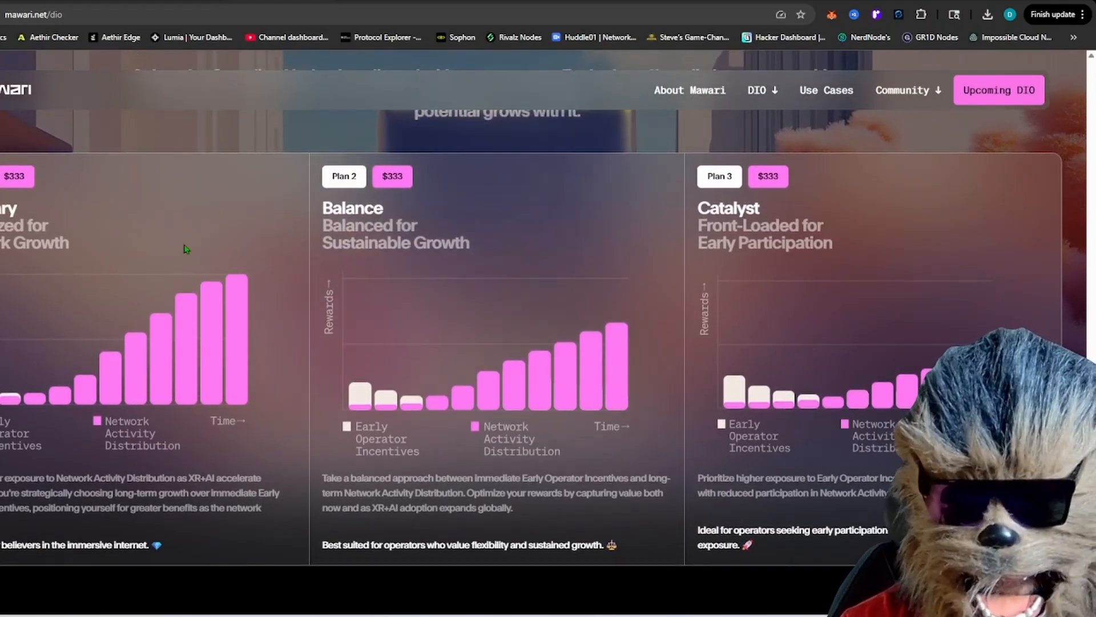